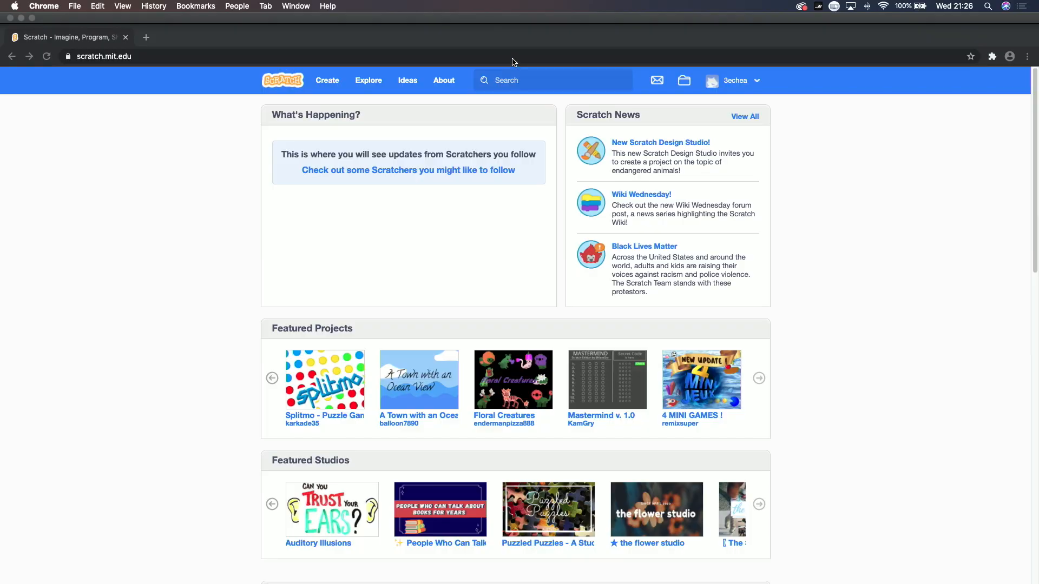
mouse_move(714, 99)
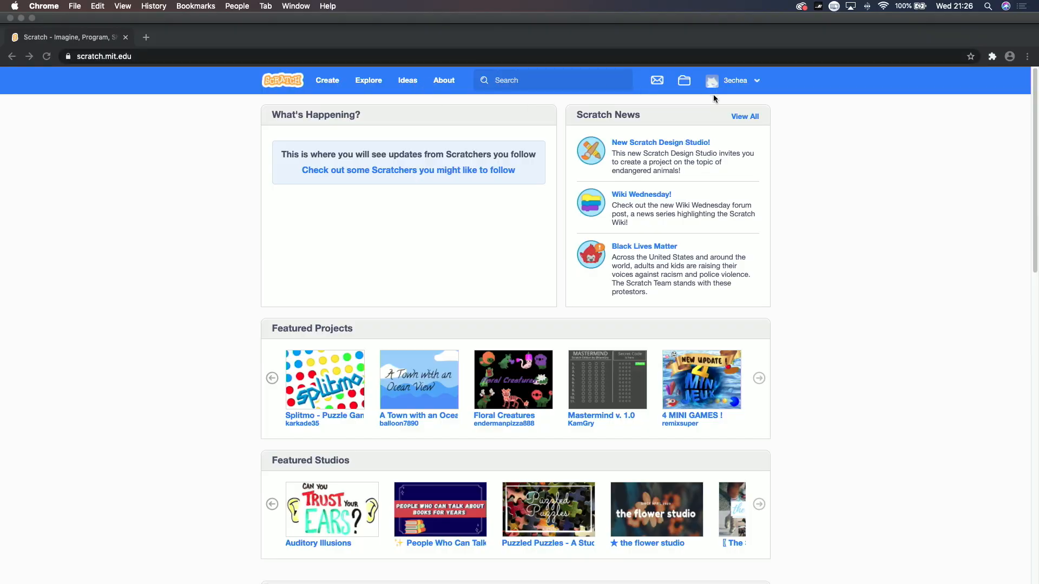
mouse_move(987, 462)
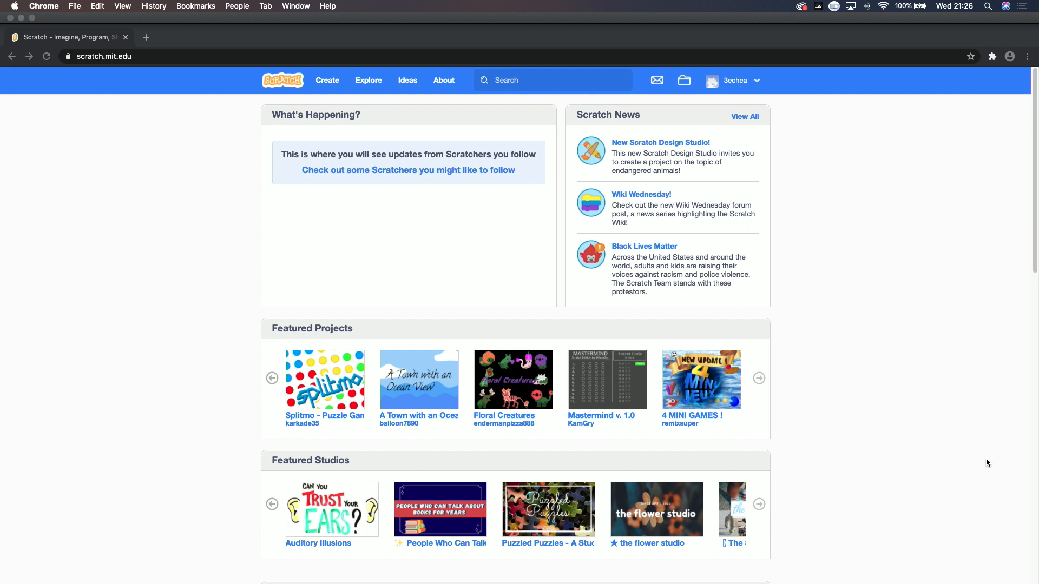
mouse_move(938, 294)
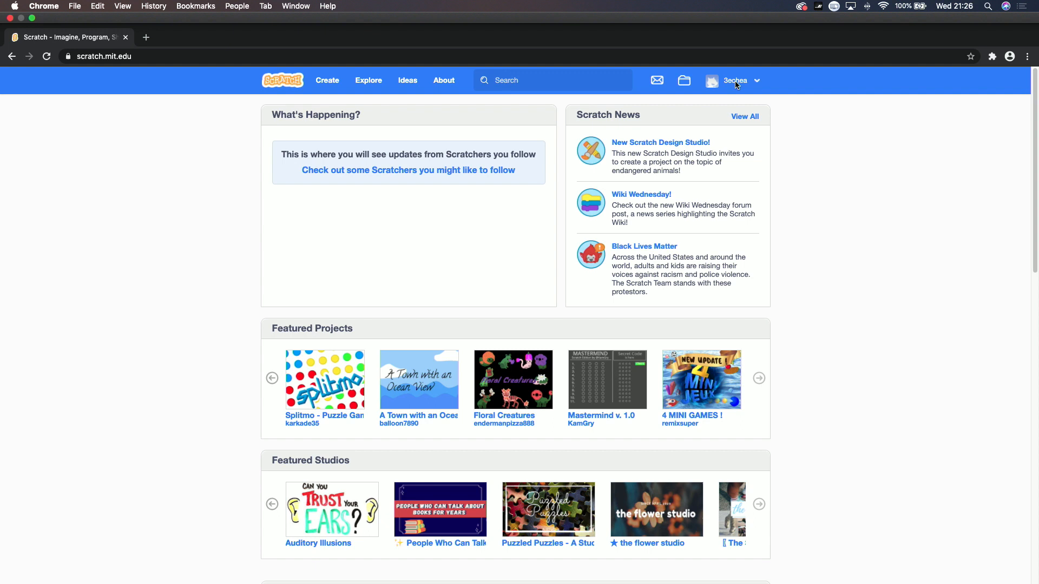
Go to the My Stuff page listing the saved projects from the account menu.
left_click(735, 80)
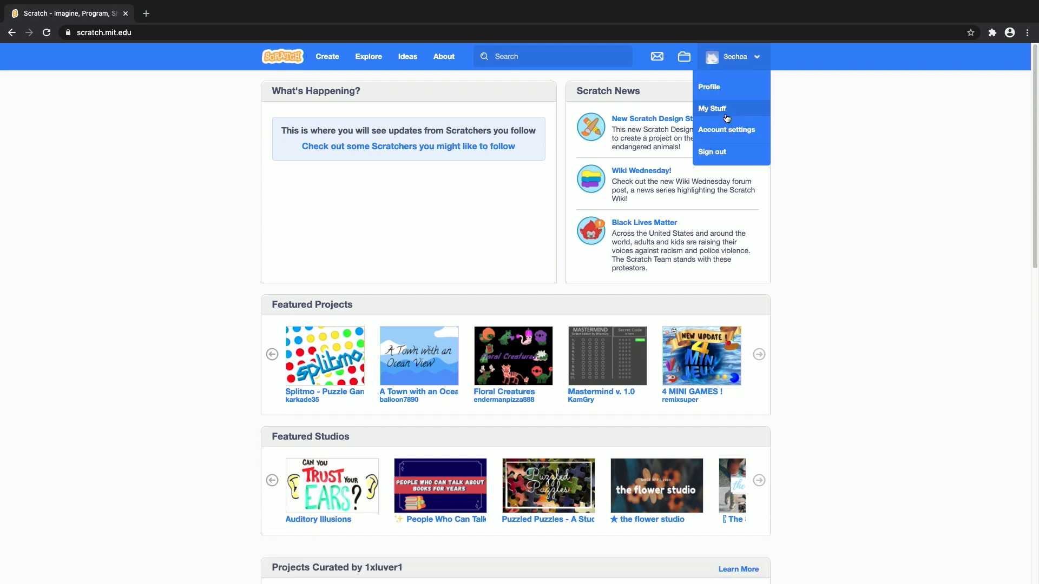
left_click(711, 109)
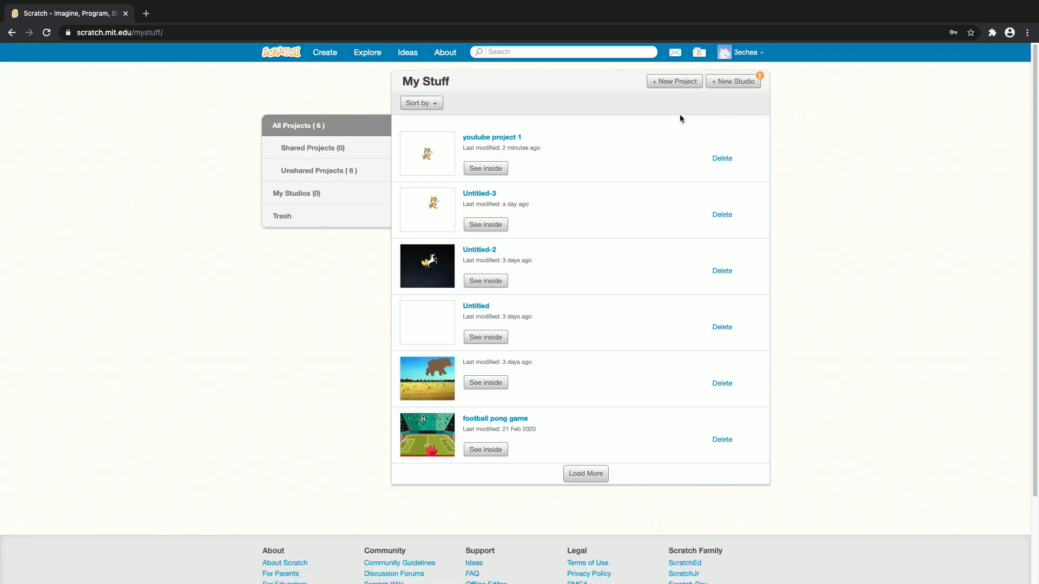
Open 'youtube project 1' in the editor and add a go-to-coordinates block.
left_click(492, 137)
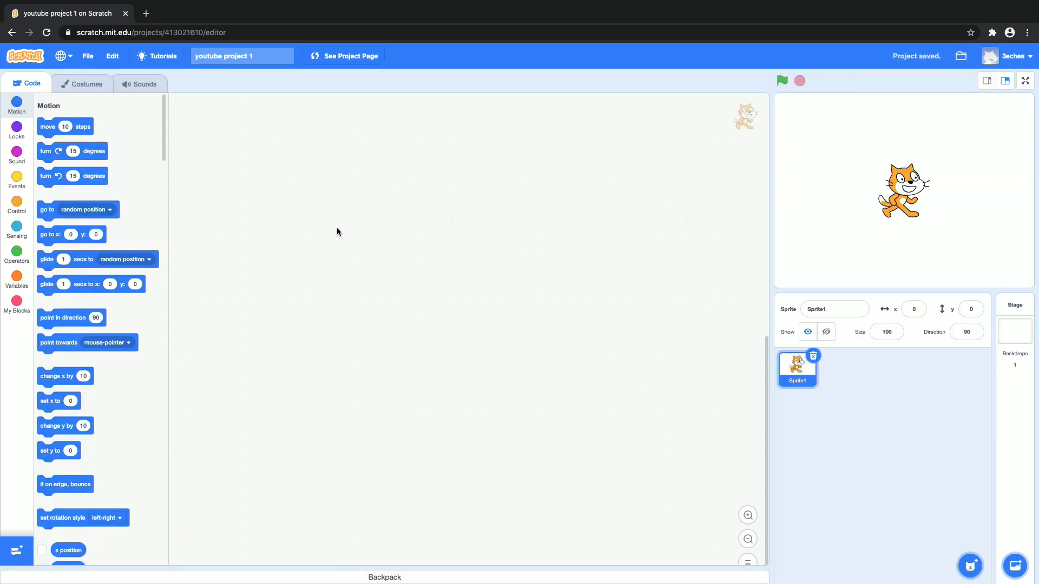
mouse_move(60, 218)
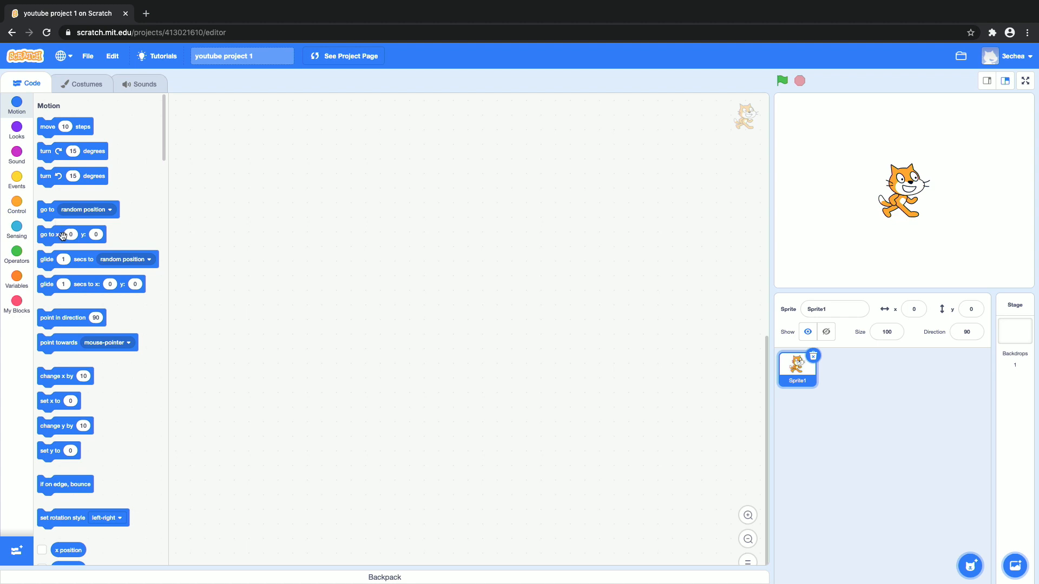
left_click_drag(59, 234, 419, 247)
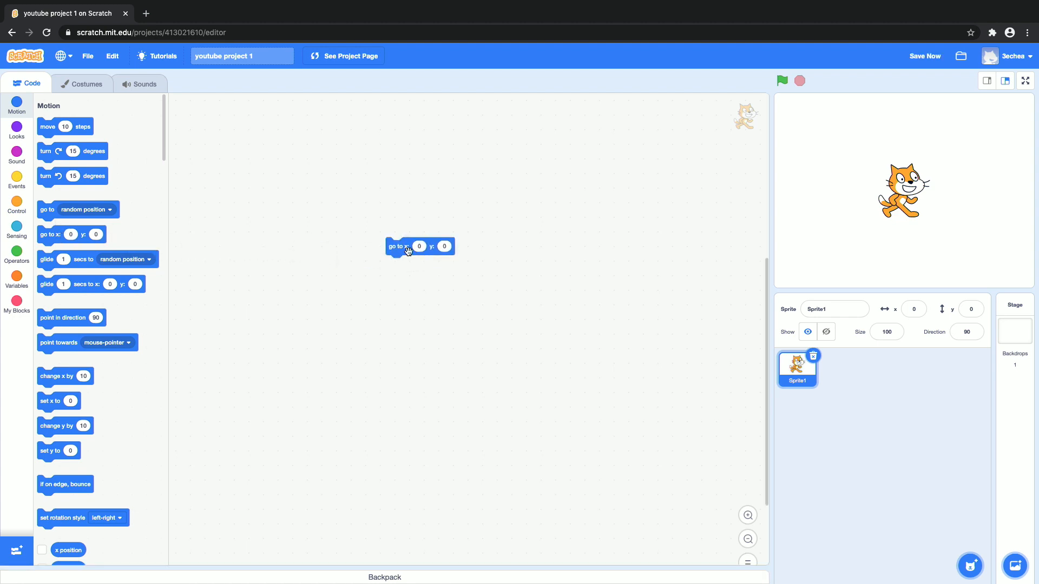
mouse_move(675, 257)
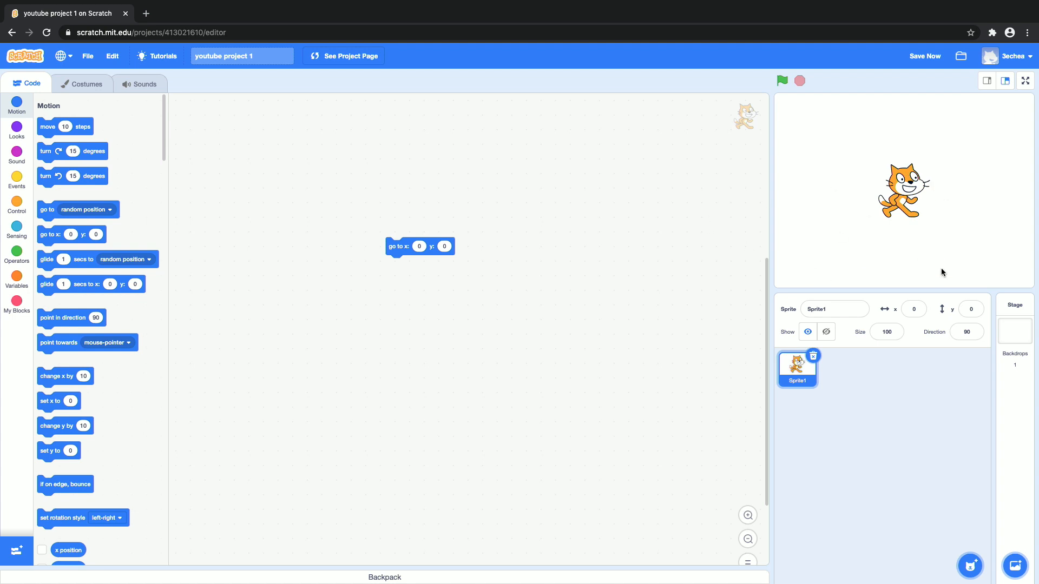
left_click(914, 309)
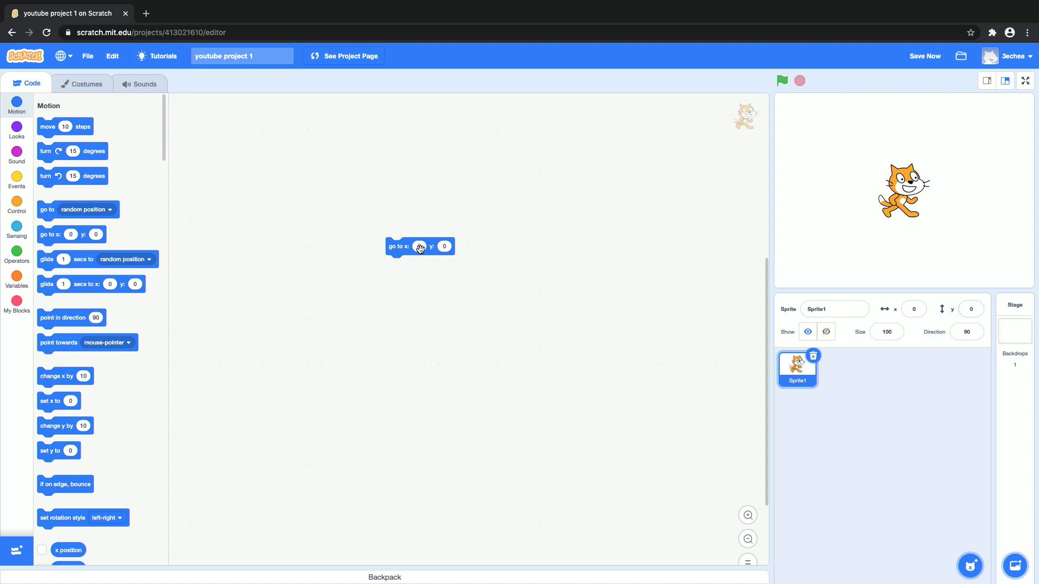
Send the cat to x 31, y -70 with the block, then back to x 0, y 0.
left_click(419, 245)
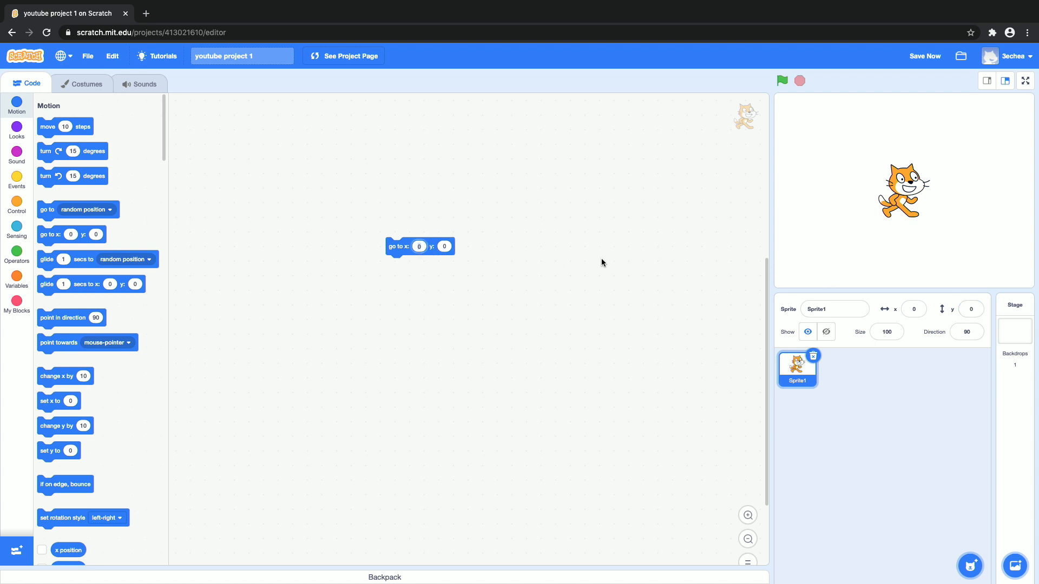
type("3")
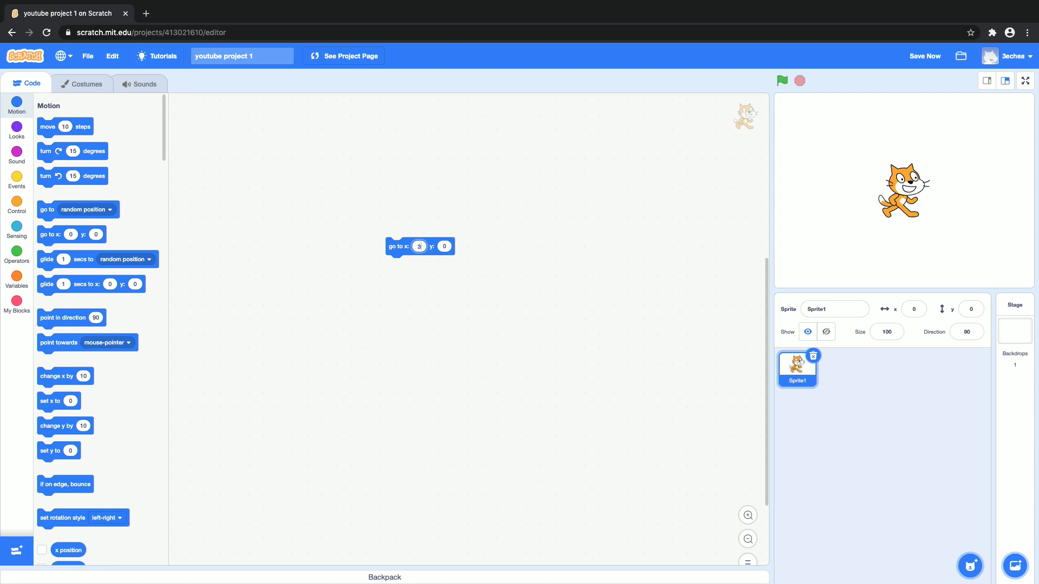
type("1")
left_click(445, 246)
type("-70")
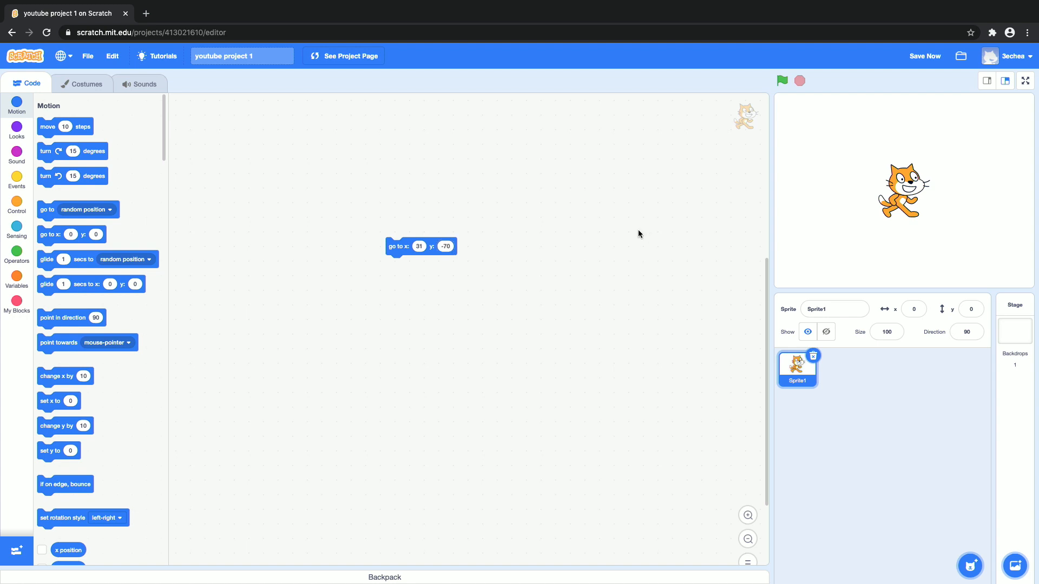
left_click(398, 247)
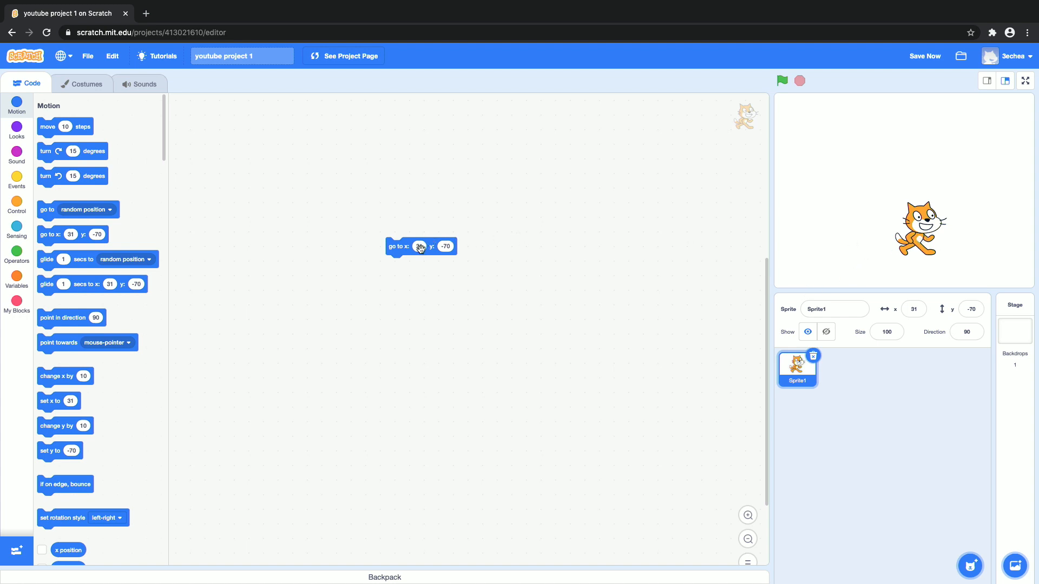
left_click(419, 247)
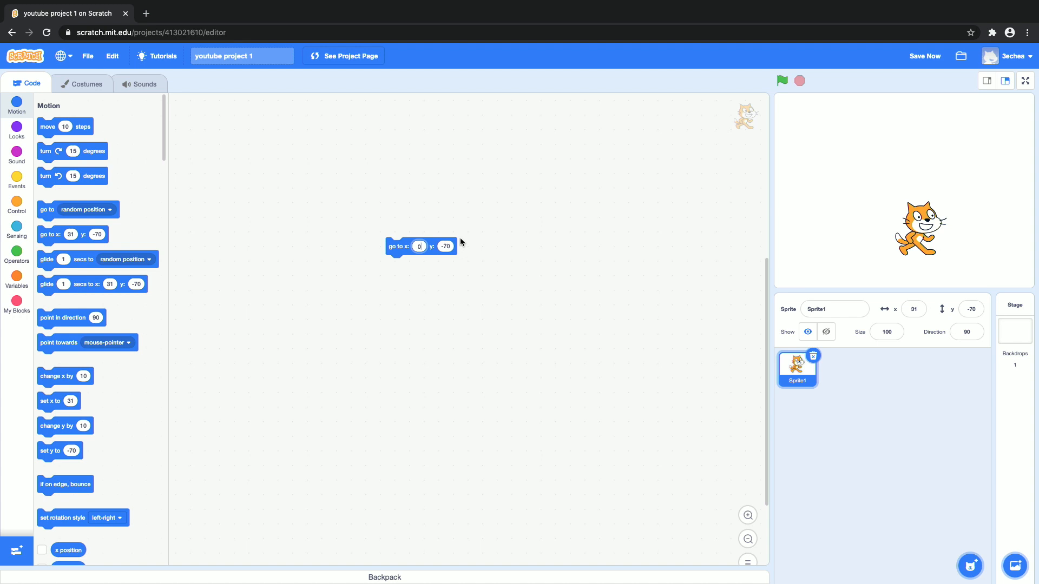
type("0")
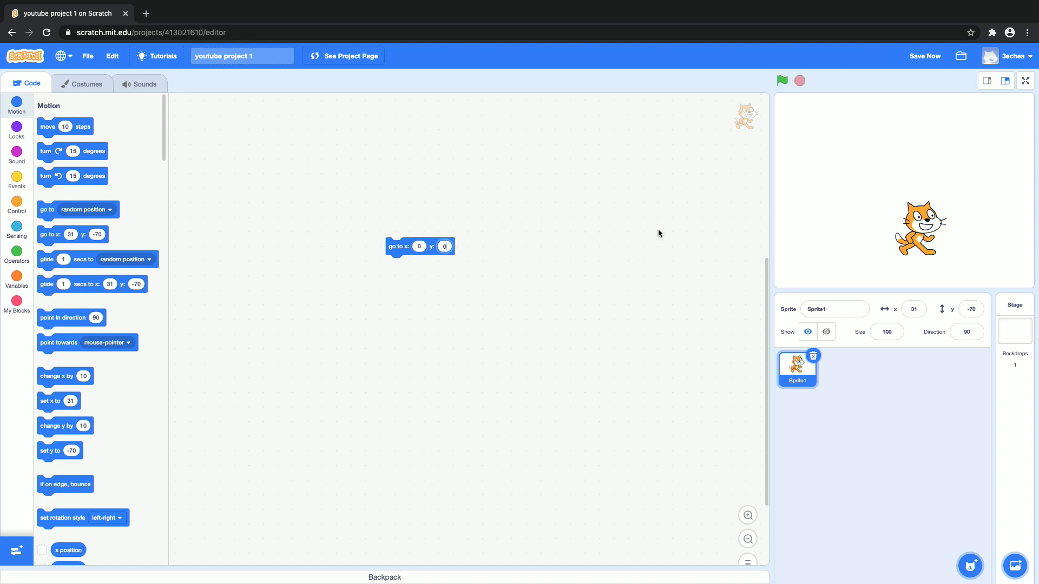
mouse_move(806, 115)
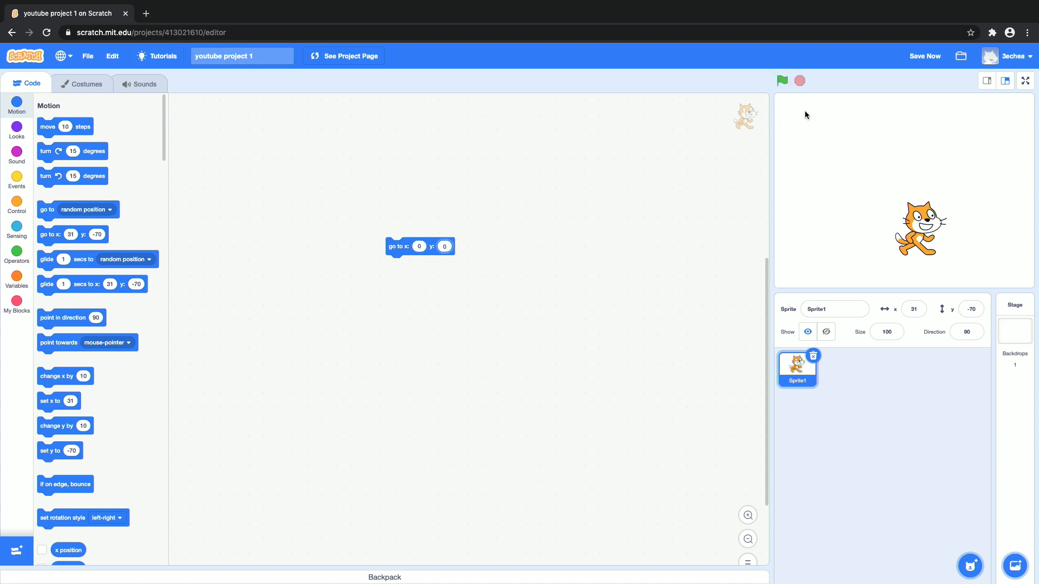
left_click(398, 246)
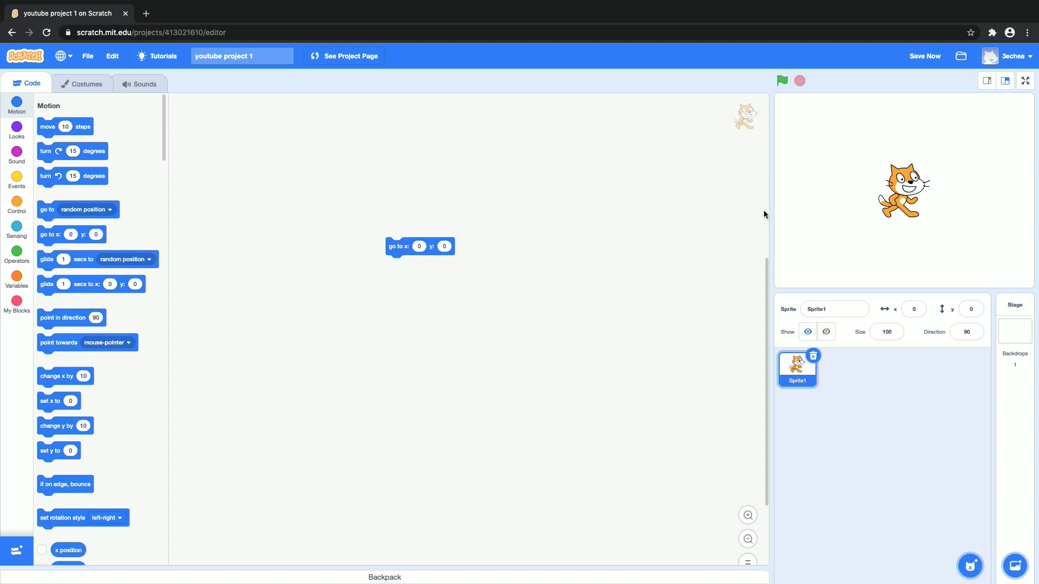
mouse_move(198, 242)
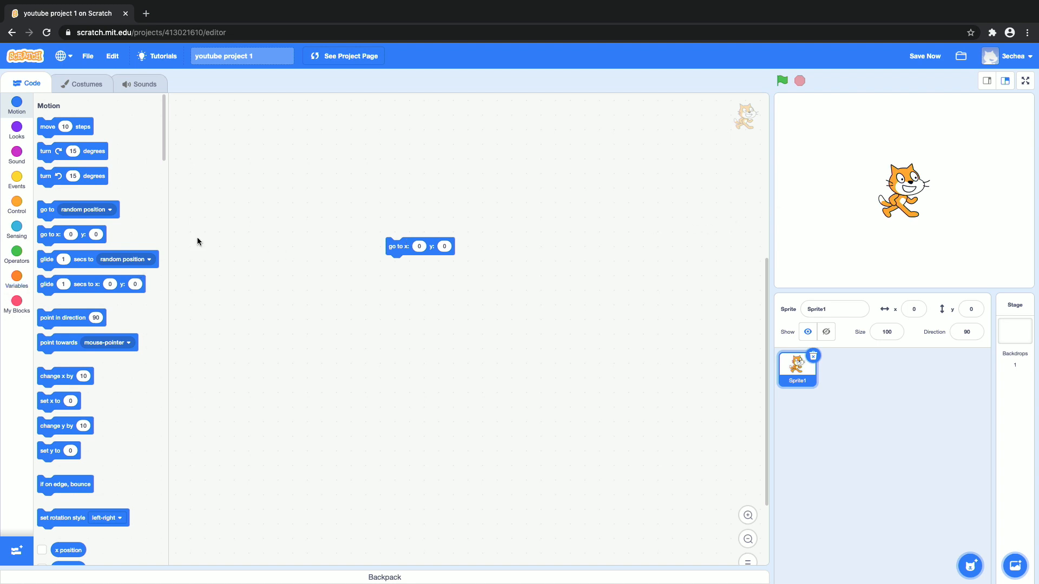
mouse_move(406, 249)
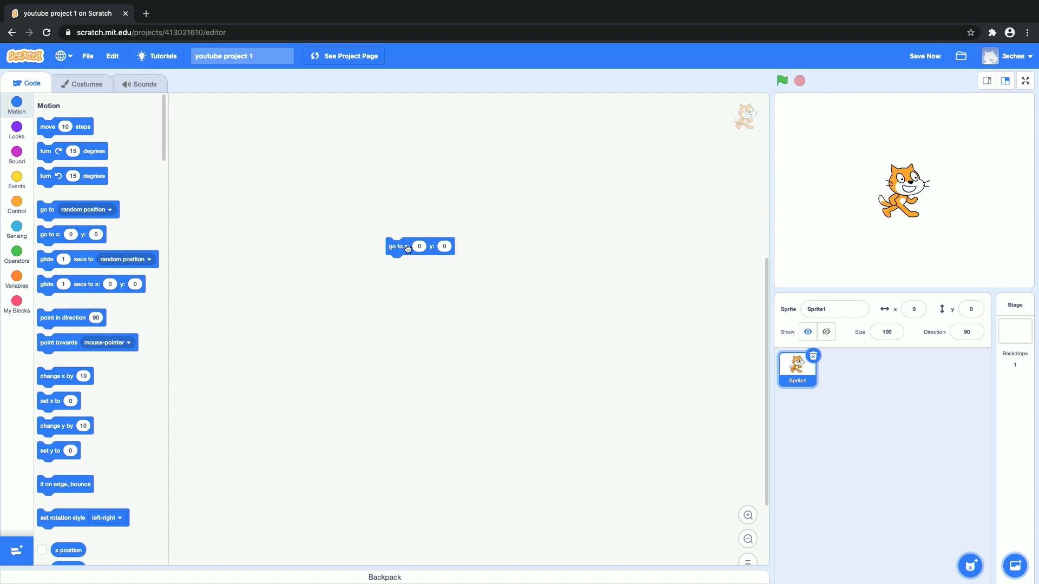
Run a glide block taking the cat to x 87, y 12 in 1 second.
left_click_drag(397, 246, 427, 240)
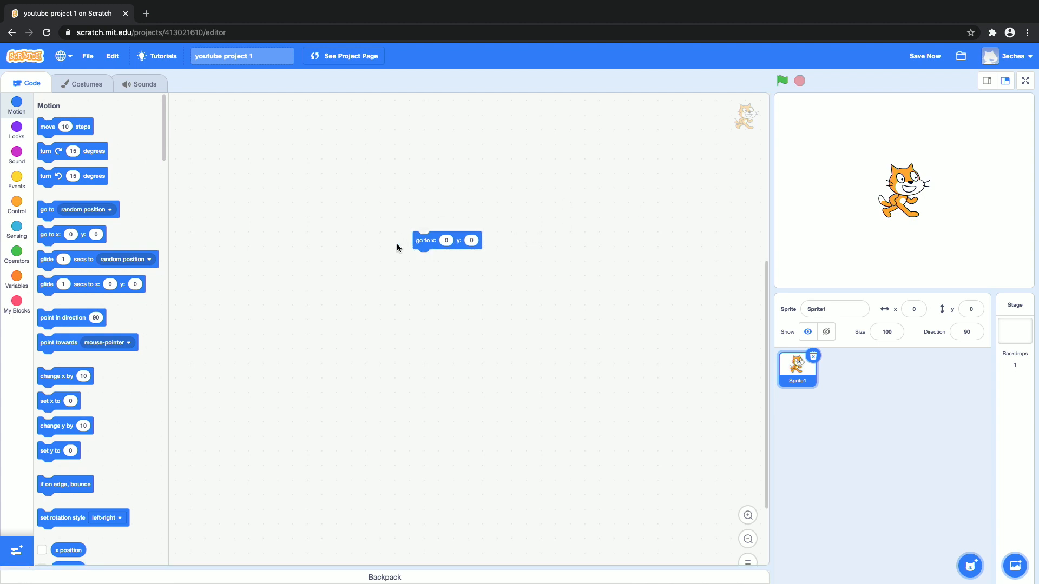
mouse_move(455, 240)
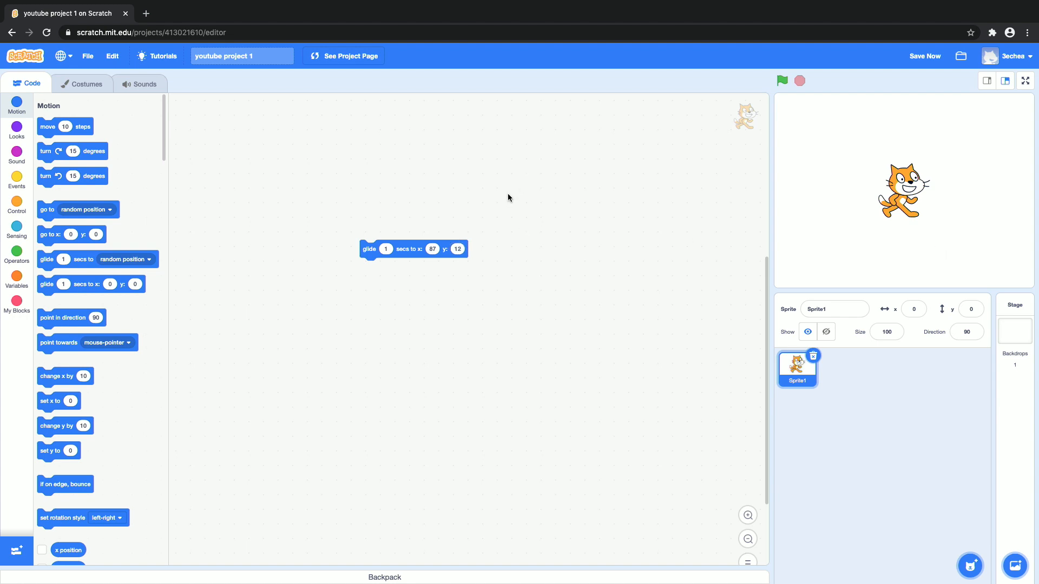
left_click(782, 81)
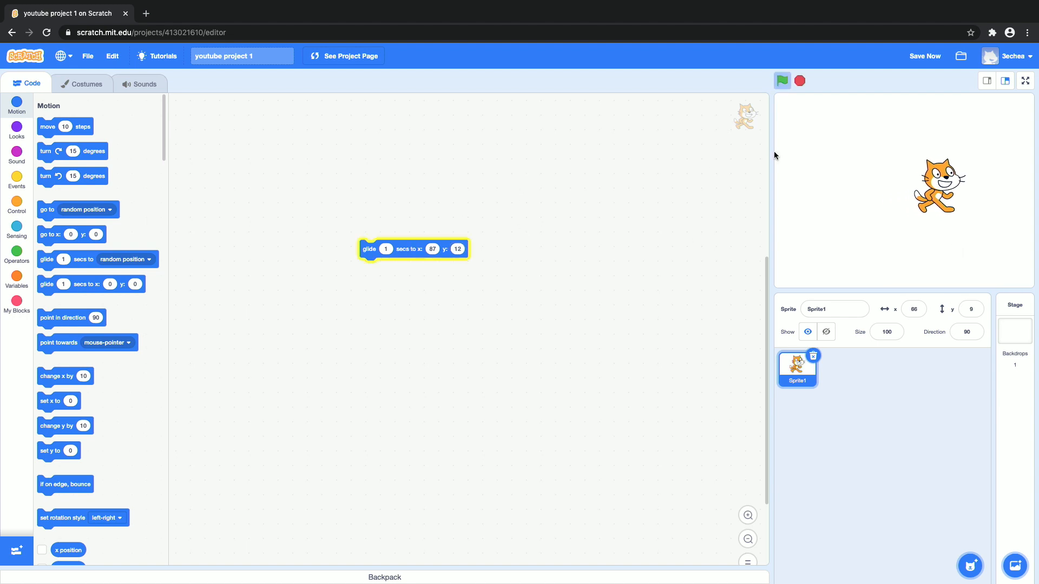
left_click(781, 80)
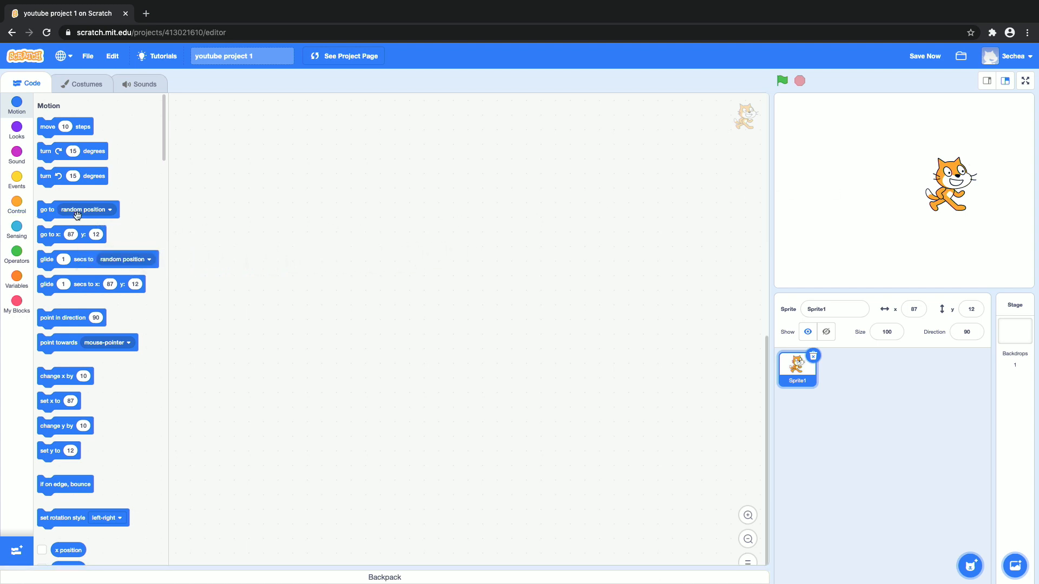
Place the cat top-right and run 'glide 1 secs to random position' twice, ending at x -82, y 100.
left_click_drag(78, 210, 351, 210)
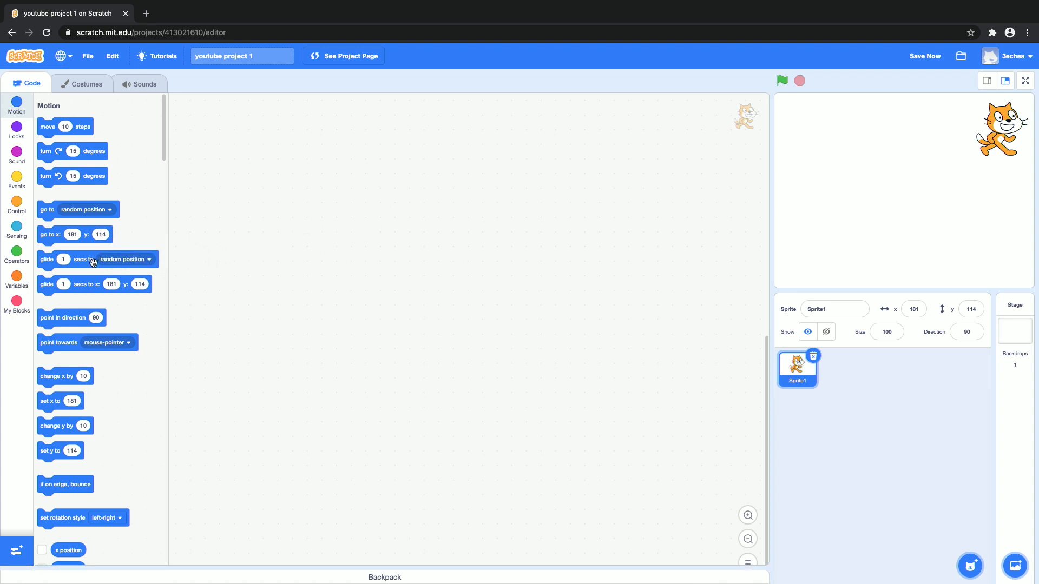
left_click_drag(93, 260, 397, 248)
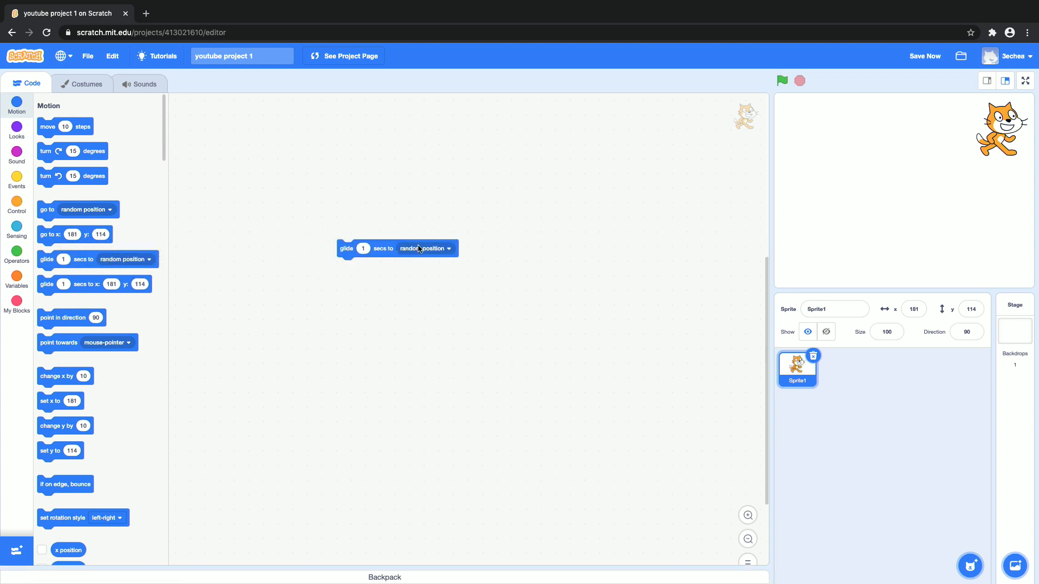
left_click(424, 248)
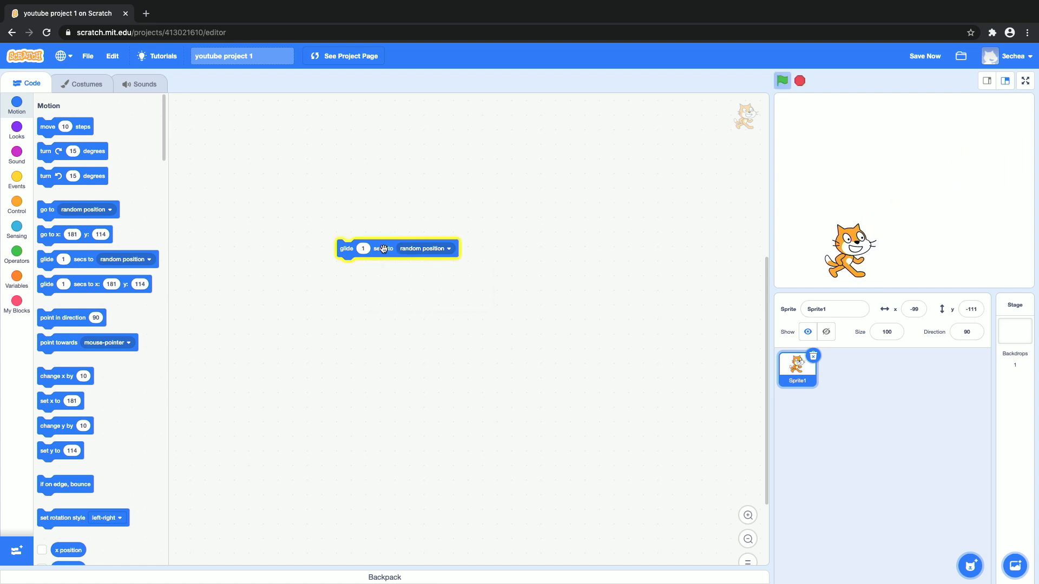
left_click(782, 80)
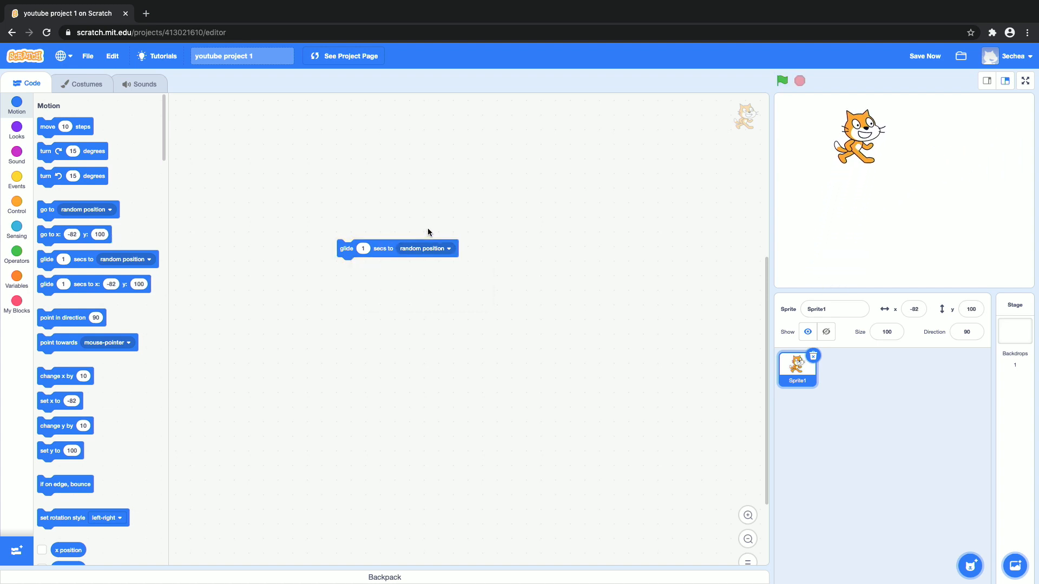
mouse_move(372, 254)
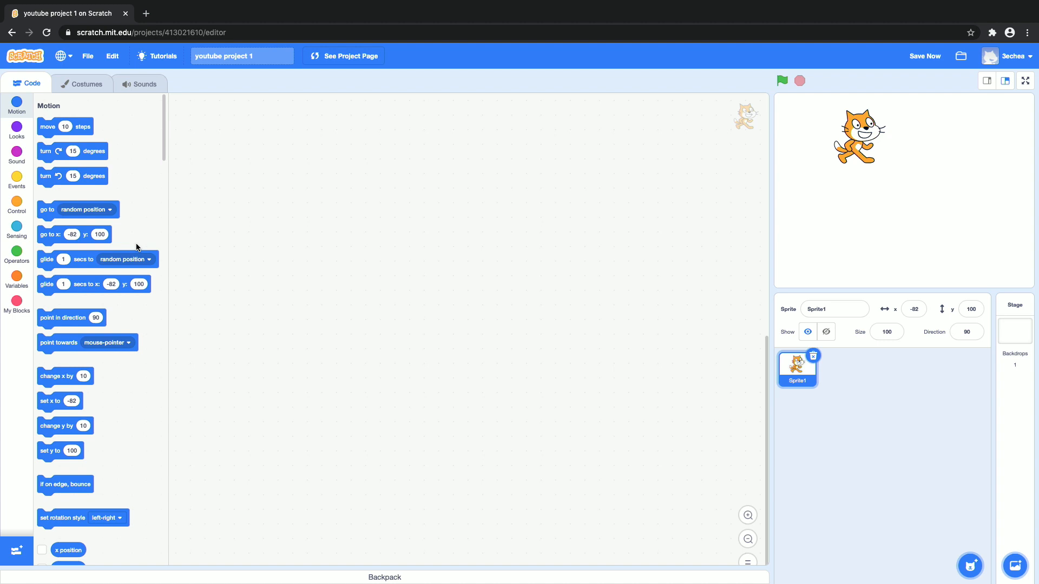
Add a move block set to 50 steps and run it on the cat.
left_click_drag(64, 126, 186, 190)
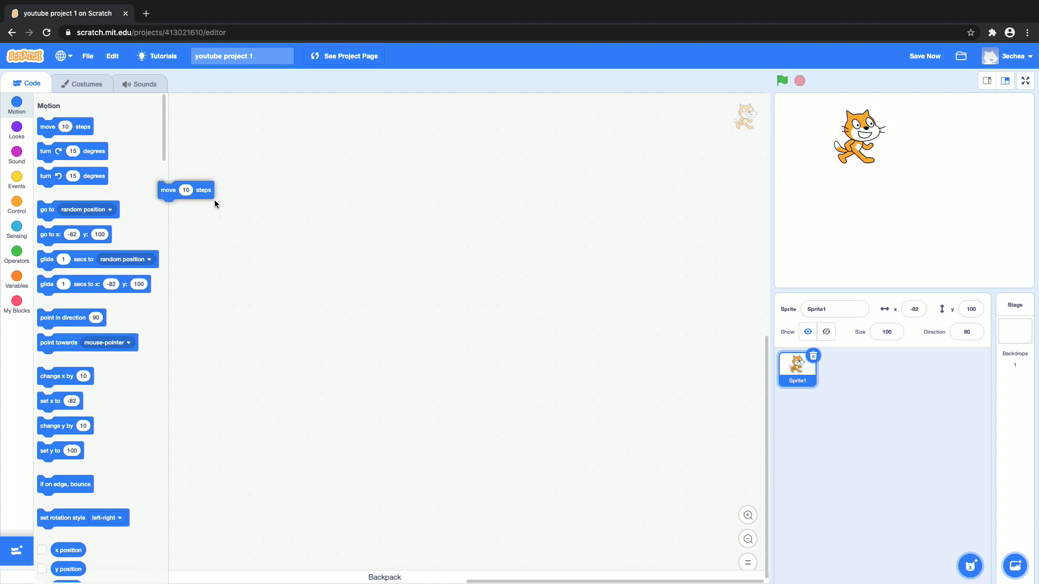
left_click_drag(185, 190, 401, 260)
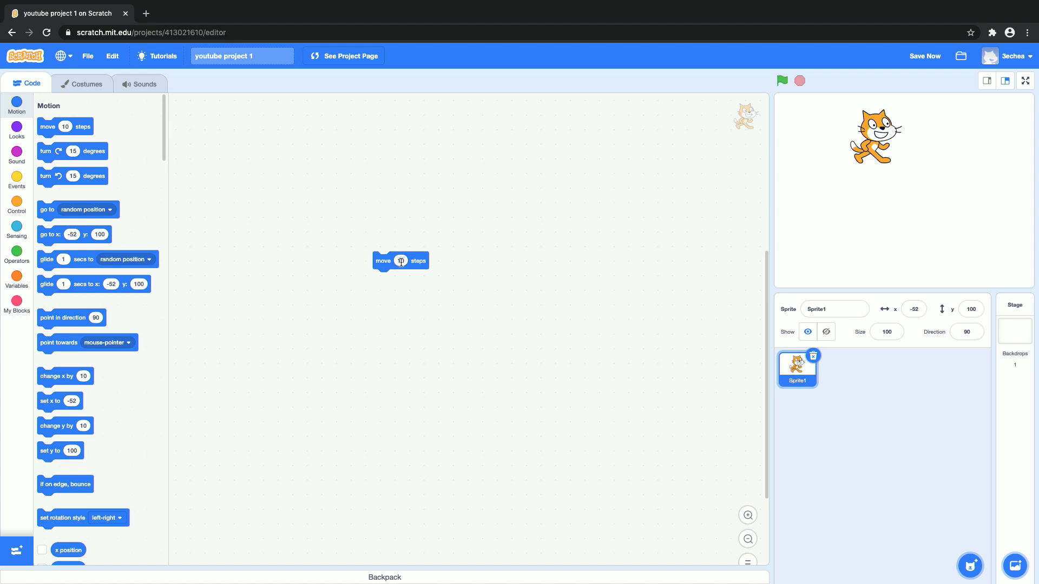
type("50")
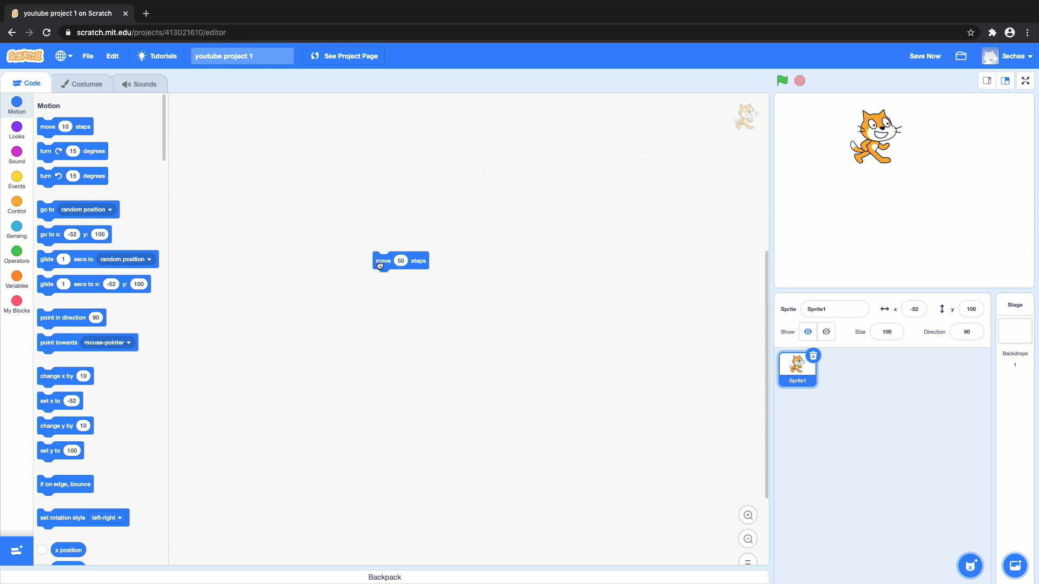
left_click(382, 261)
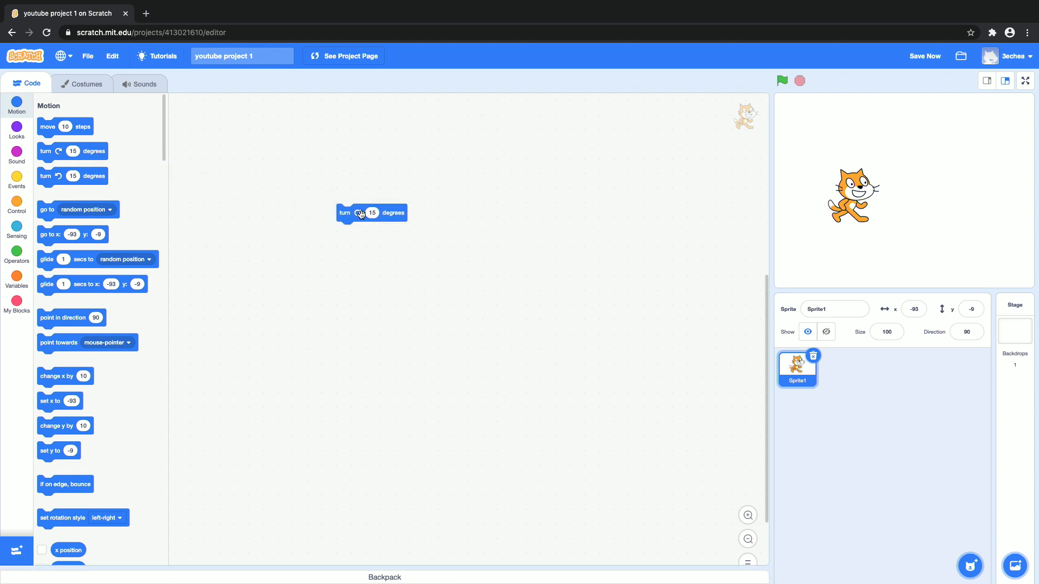
Test a clockwise 30 and a counterclockwise 15 degree turn, then clear both blocks.
left_click_drag(72, 176, 371, 278)
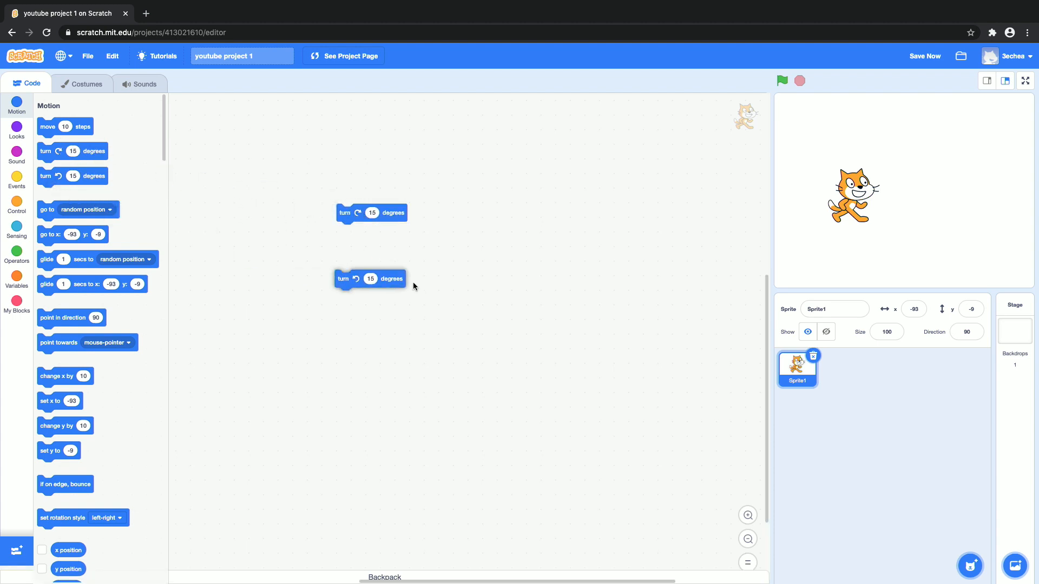
left_click_drag(369, 278, 370, 260)
type("30")
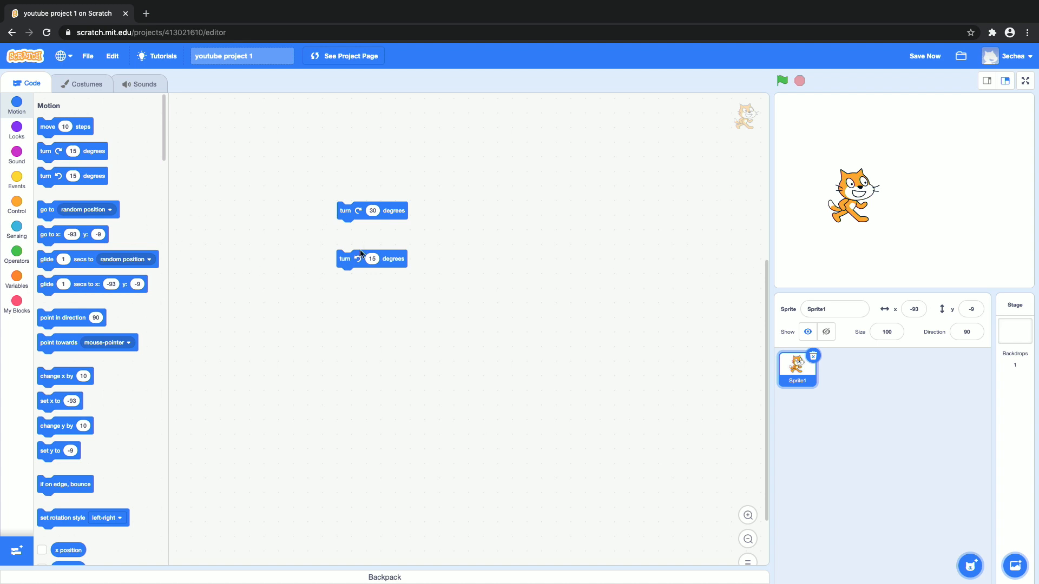
mouse_move(397, 213)
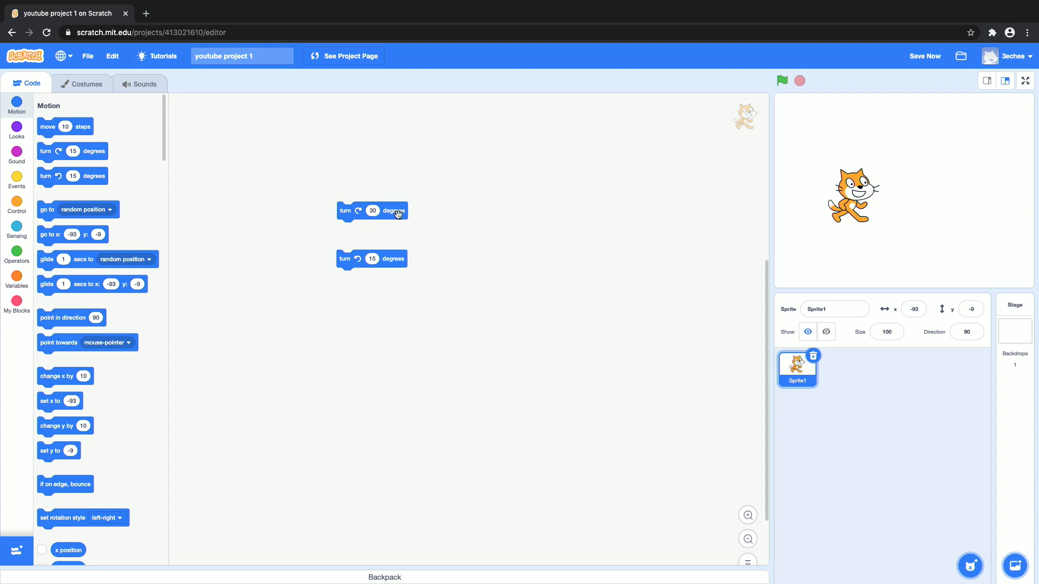
left_click(372, 211)
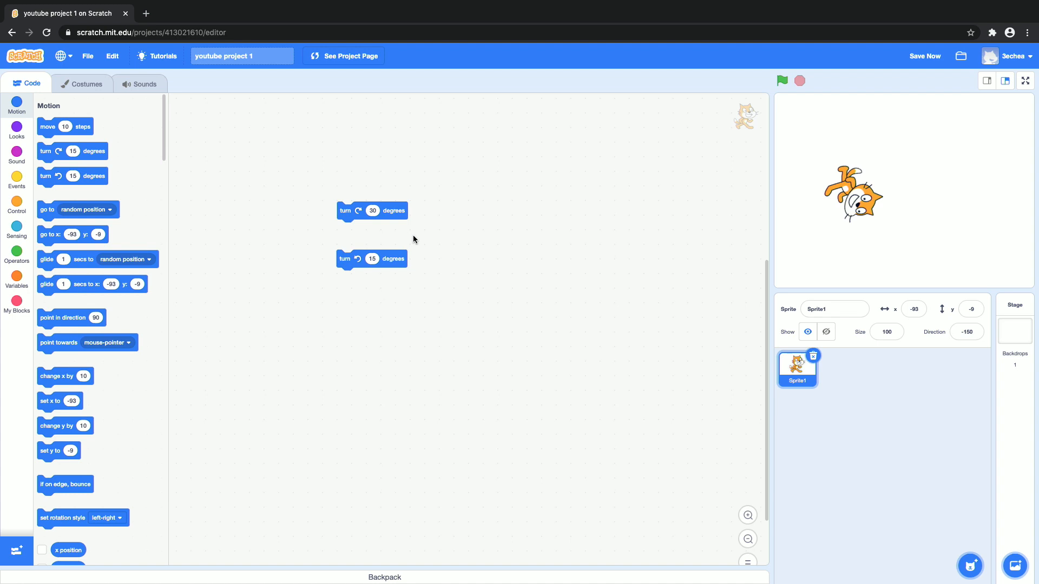
left_click(344, 258)
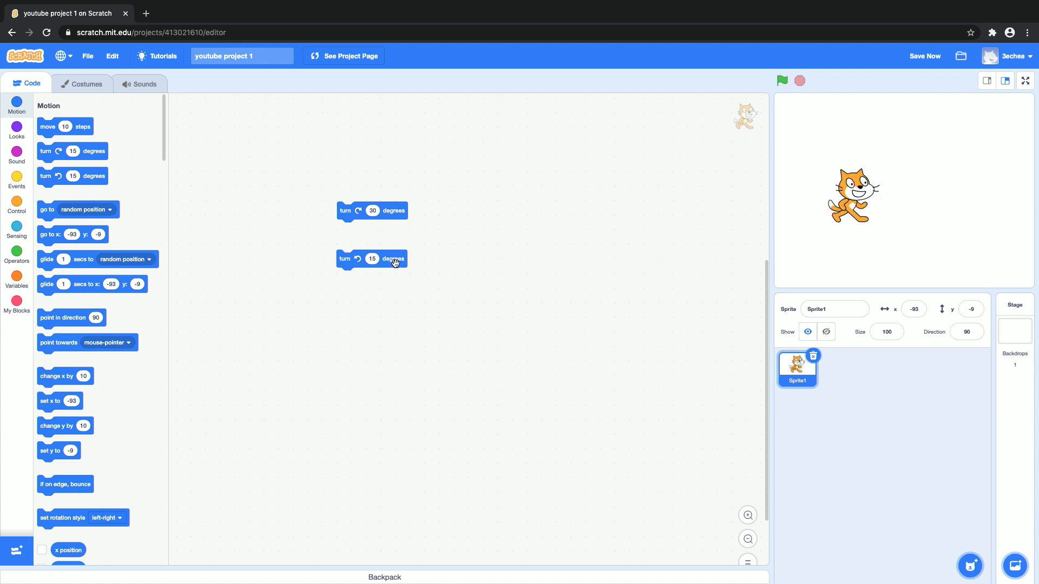
left_click_drag(372, 210, 195, 228)
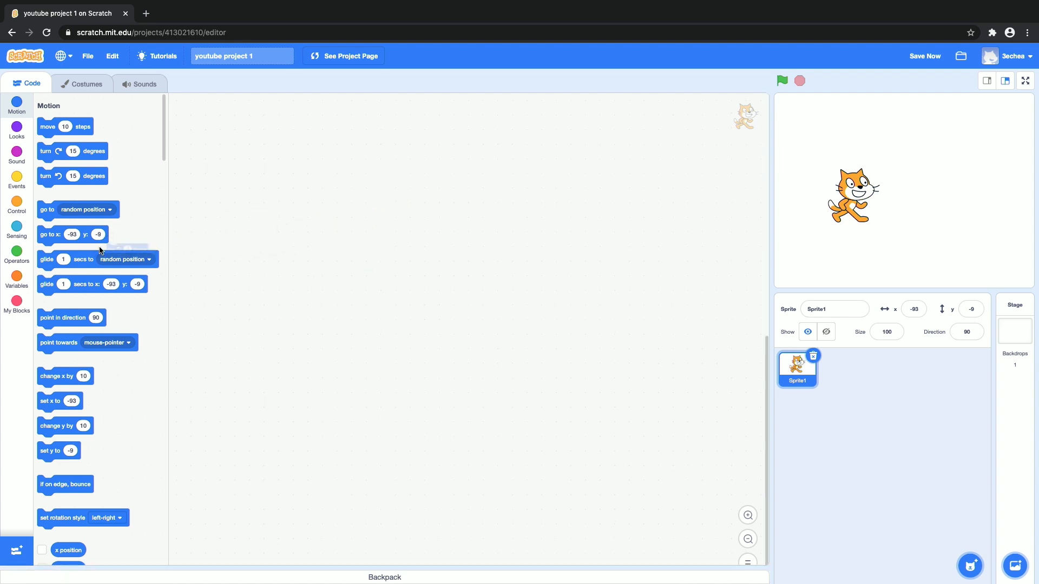
Run a forever loop with move 10 steps until the cat walks offstage, then stop it.
left_click(16, 203)
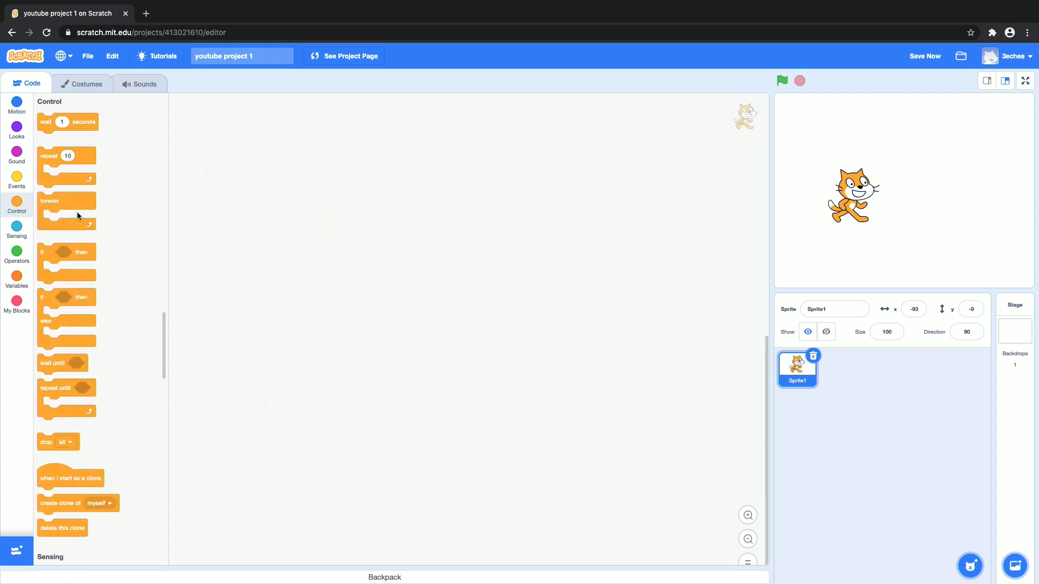
left_click_drag(66, 201, 452, 260)
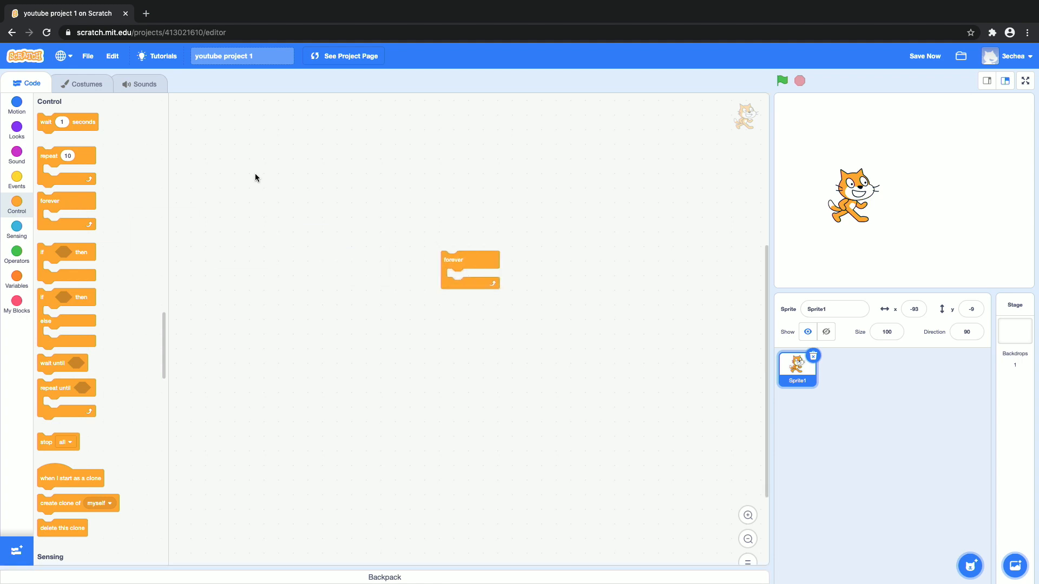
left_click(16, 106)
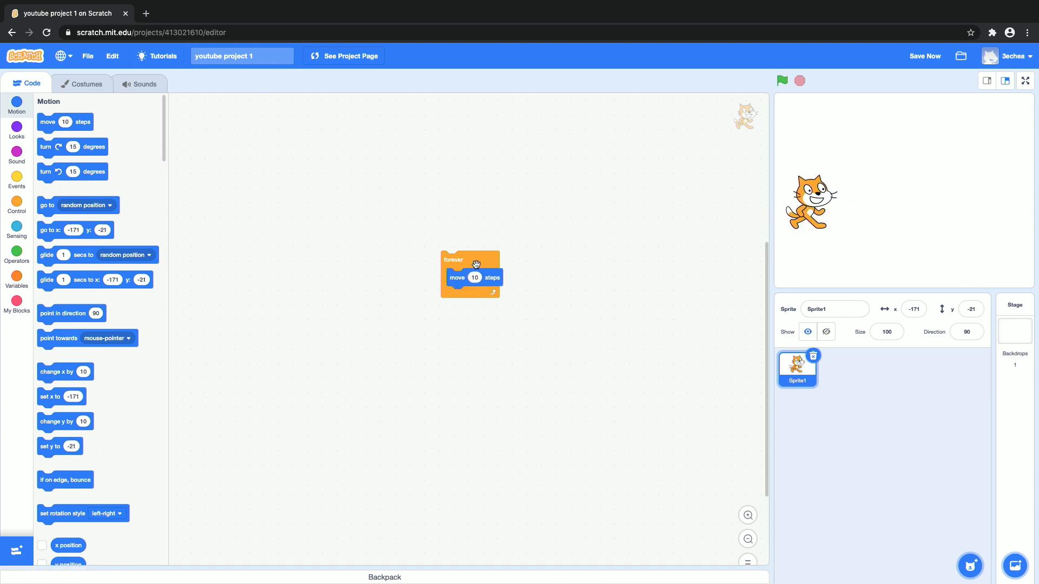
left_click(782, 80)
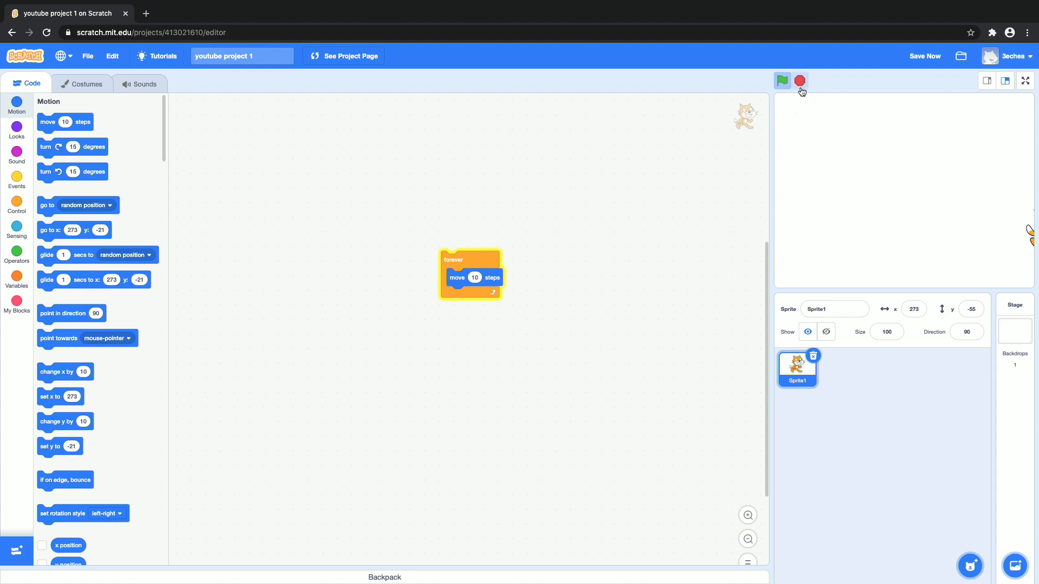
left_click(781, 80)
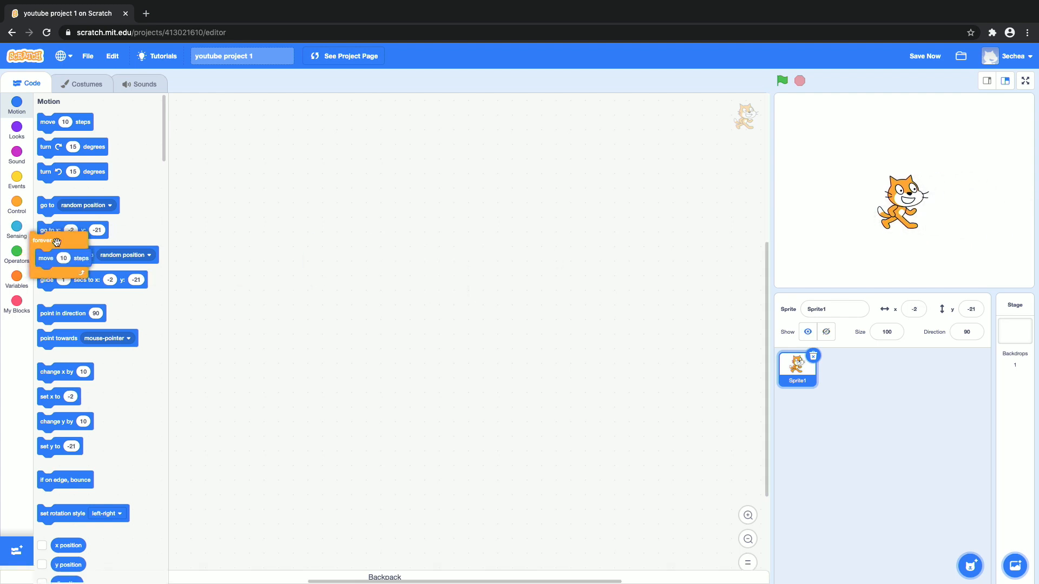
Build a forever loop holding a 'glide 1 secs to x: y:' block.
left_click(16, 202)
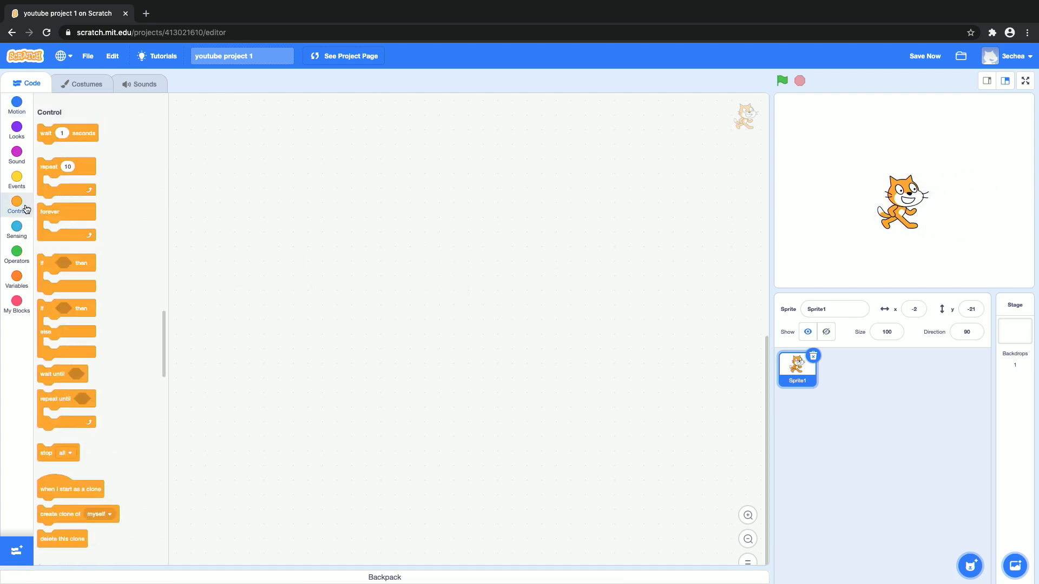
left_click_drag(66, 212, 387, 252)
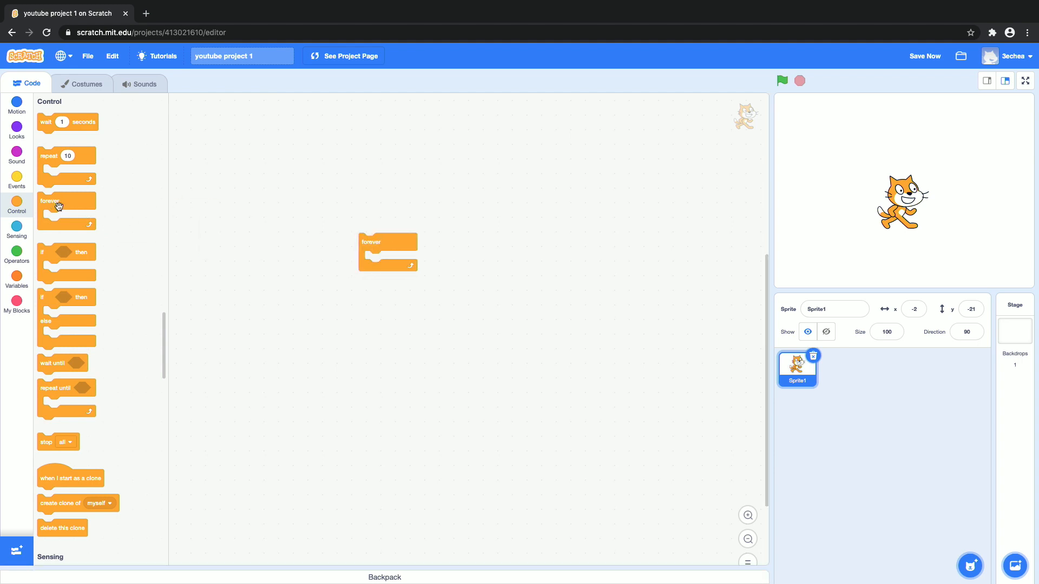
left_click(17, 106)
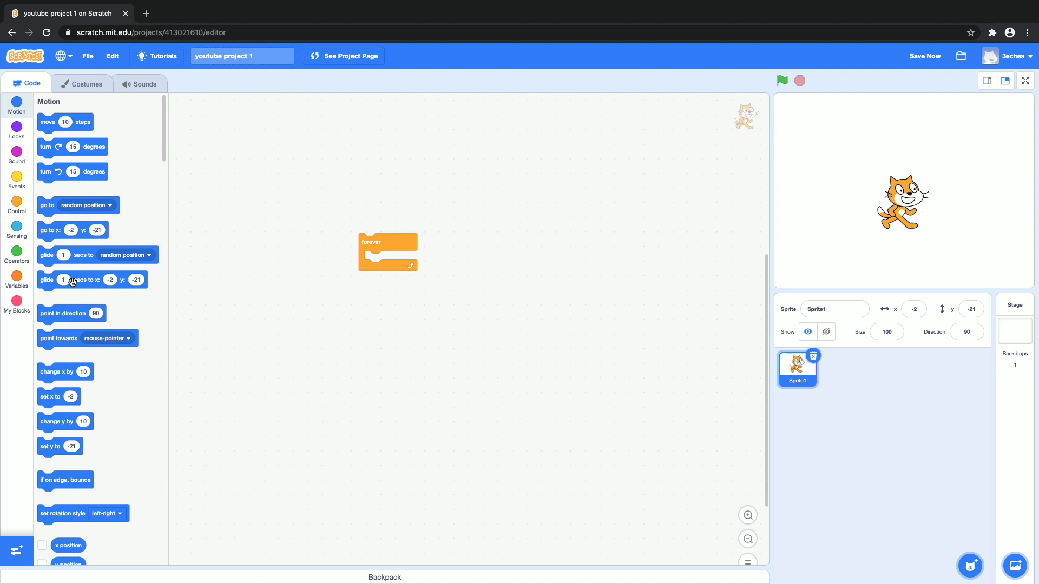
left_click_drag(93, 280, 388, 259)
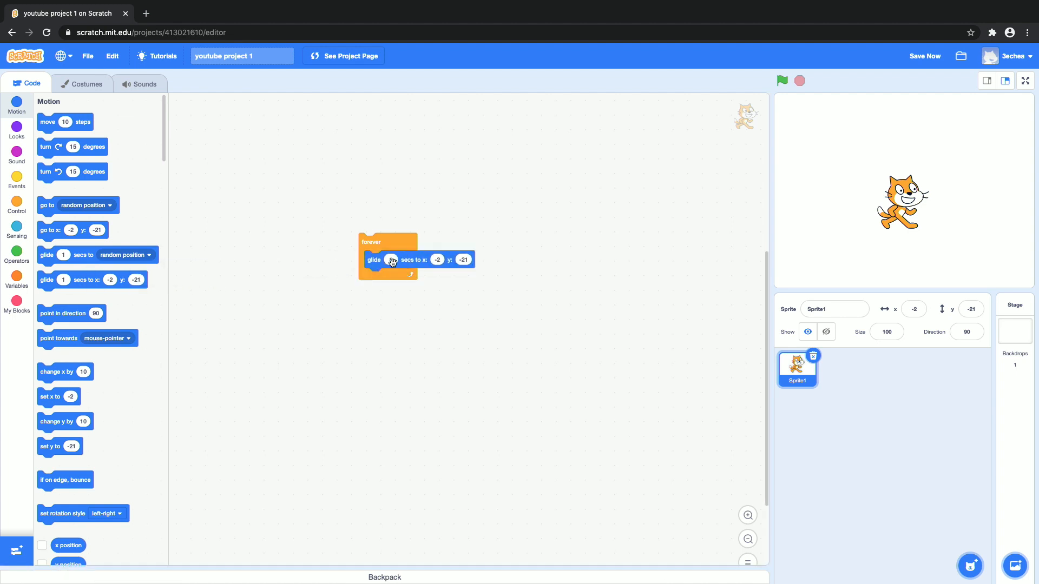
mouse_move(660, 224)
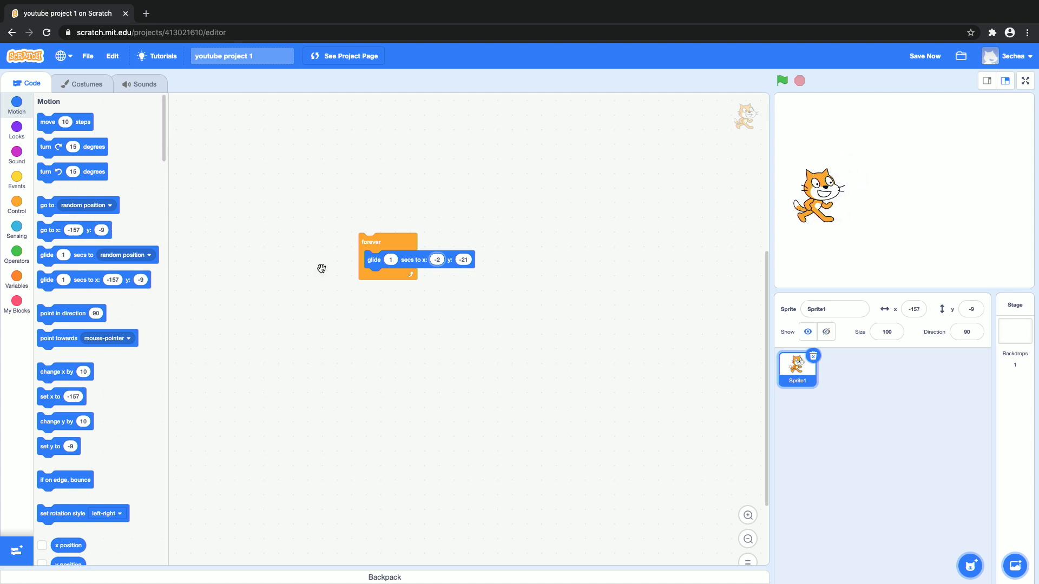
mouse_move(463, 259)
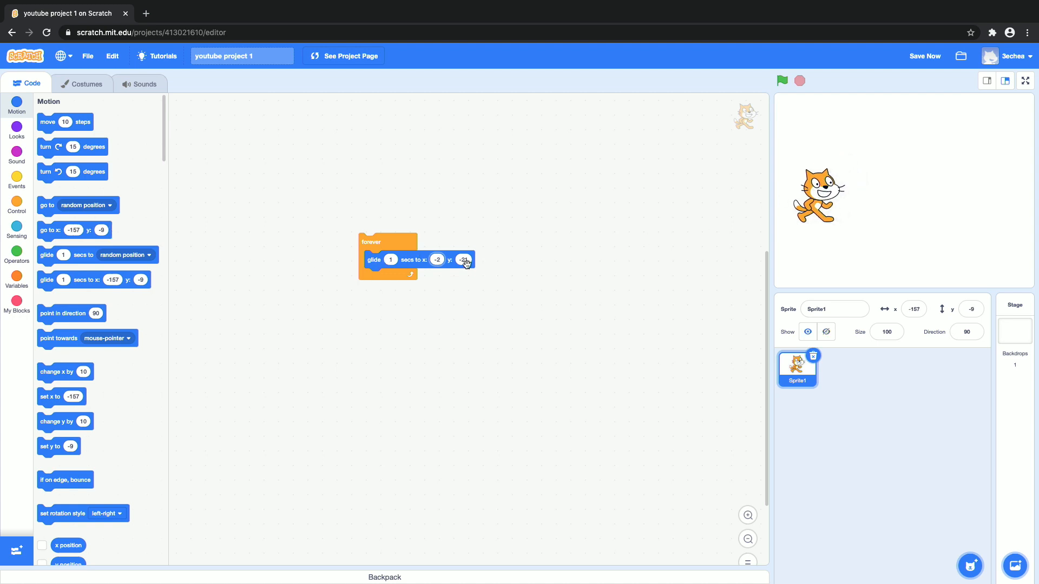
Set the glide target to x 0, y 0, run the loop, then stop it.
left_click(437, 259)
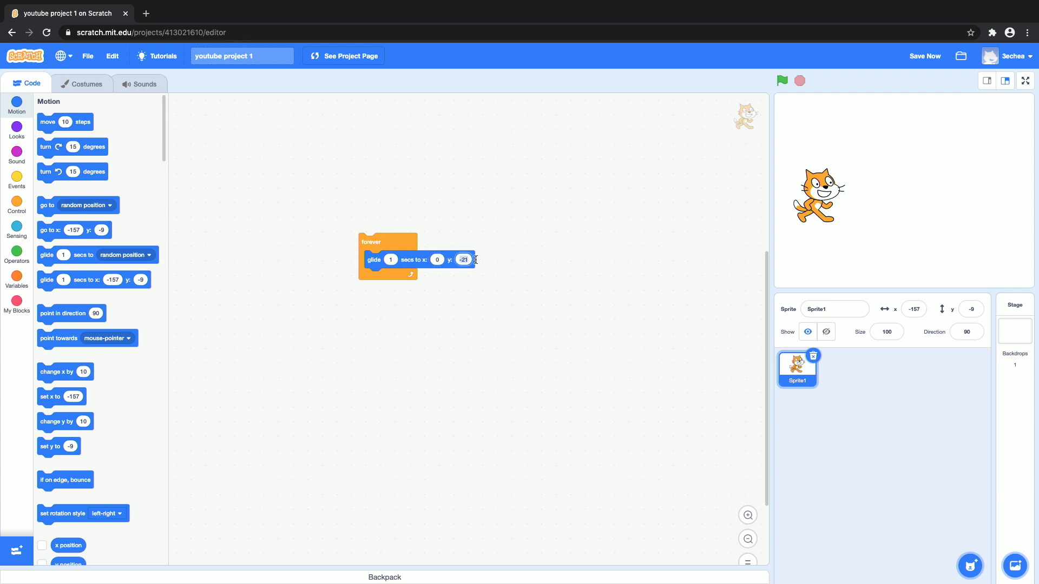
type("0")
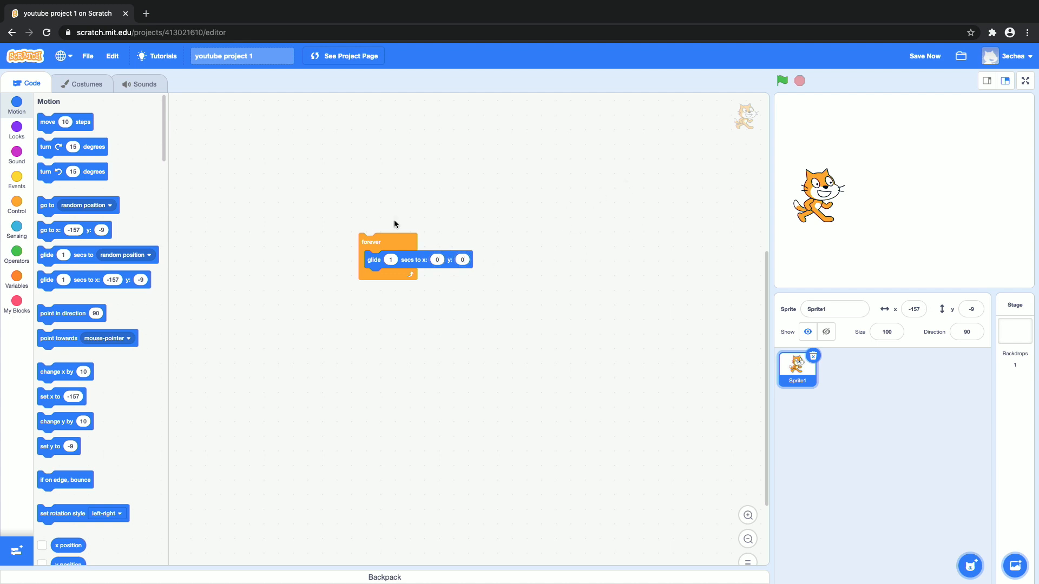
left_click(782, 80)
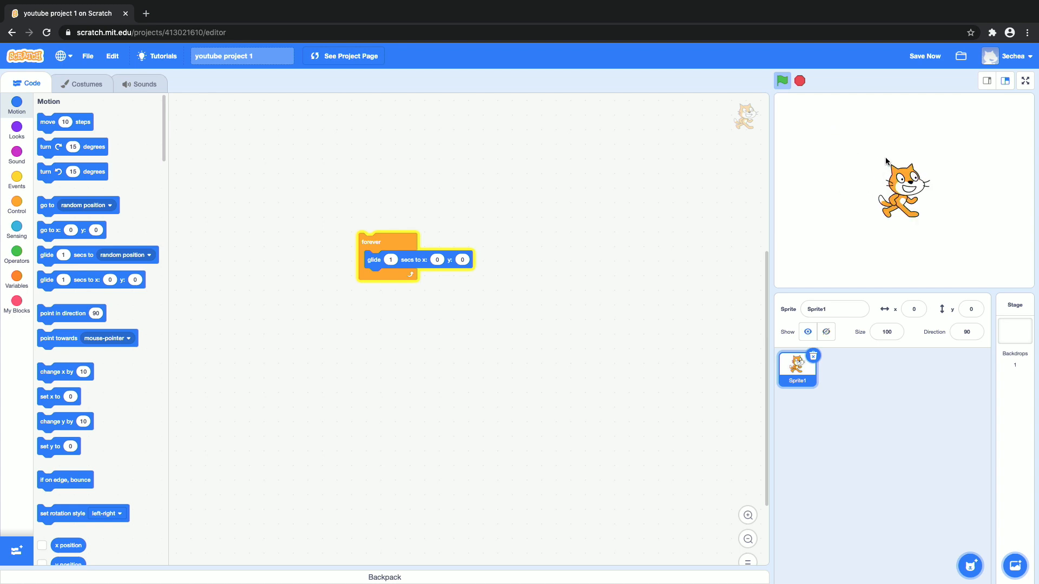
mouse_move(918, 198)
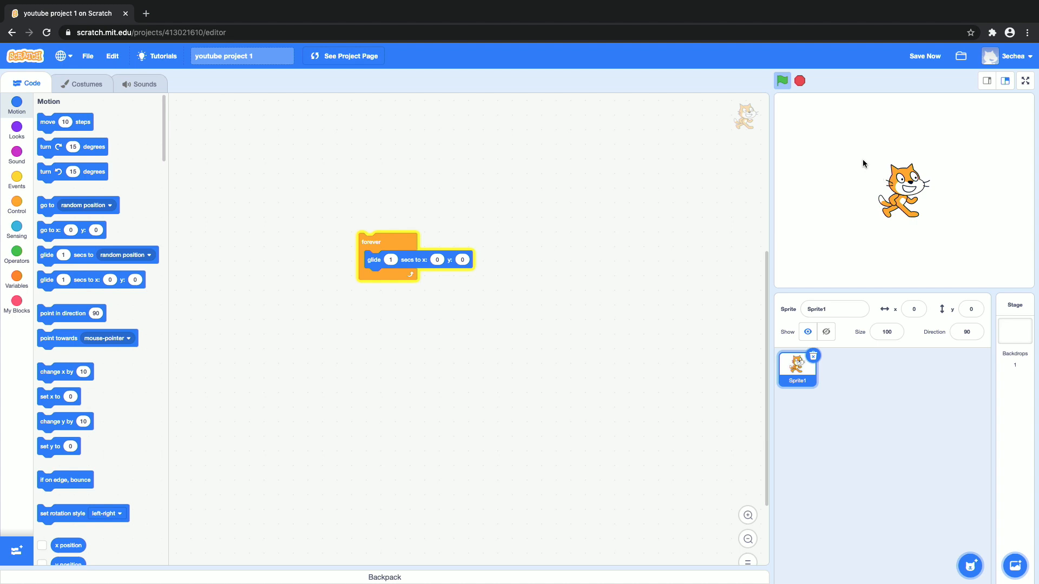
left_click(782, 80)
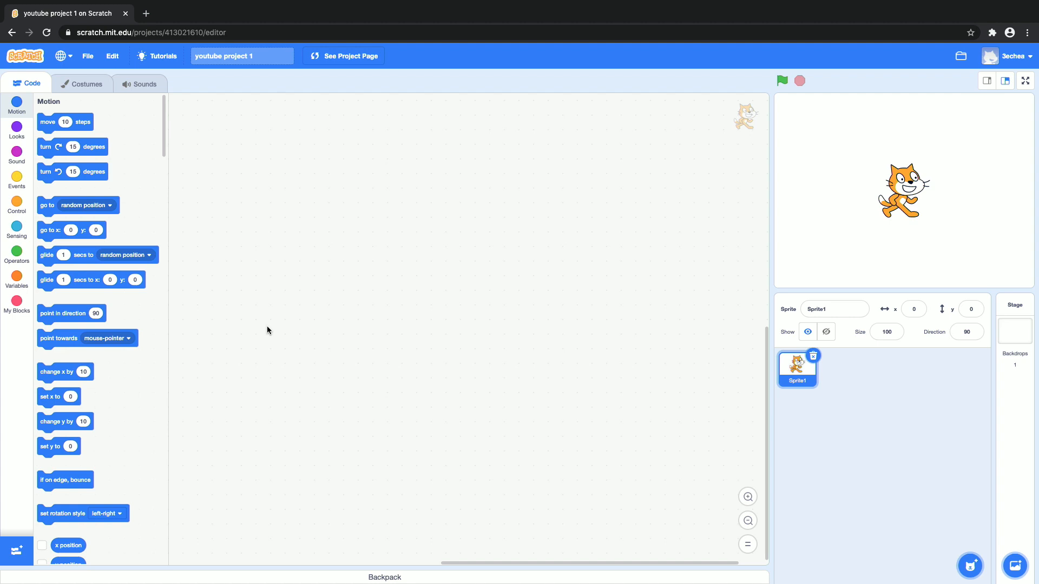
mouse_move(278, 342)
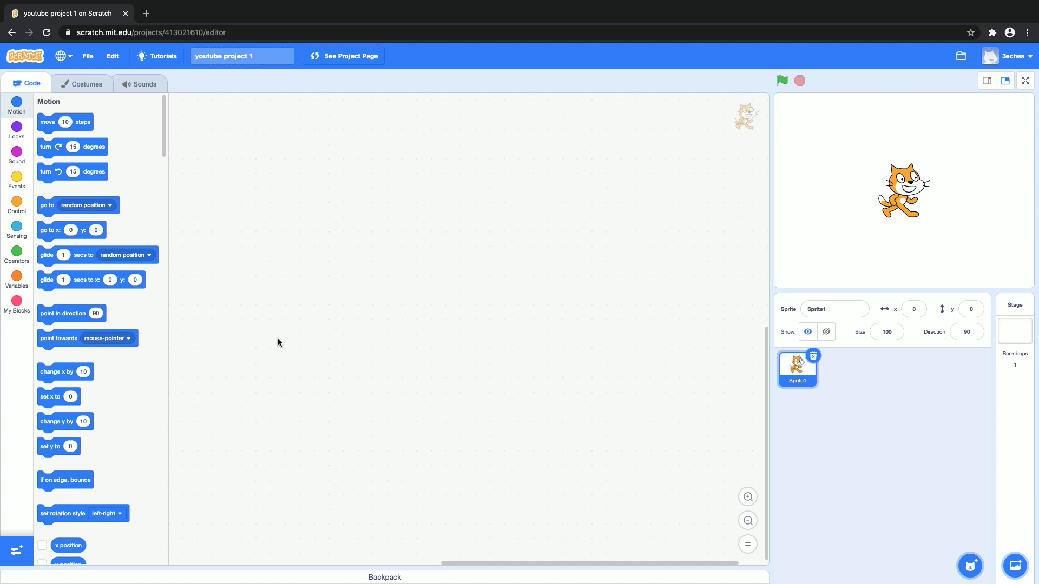
mouse_move(940, 178)
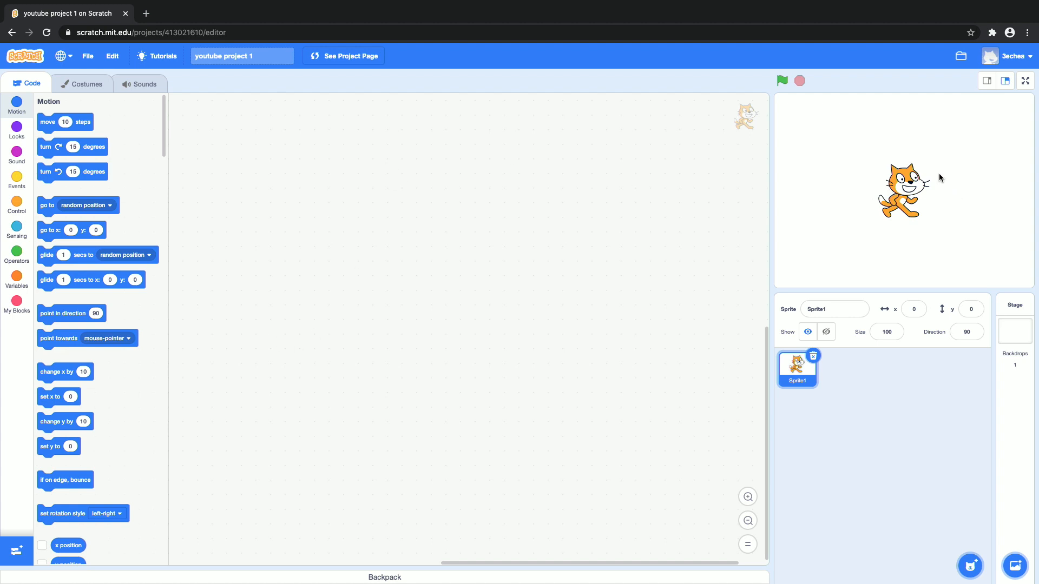
Bring up the sprite library from the Choose a Sprite button.
left_click(969, 566)
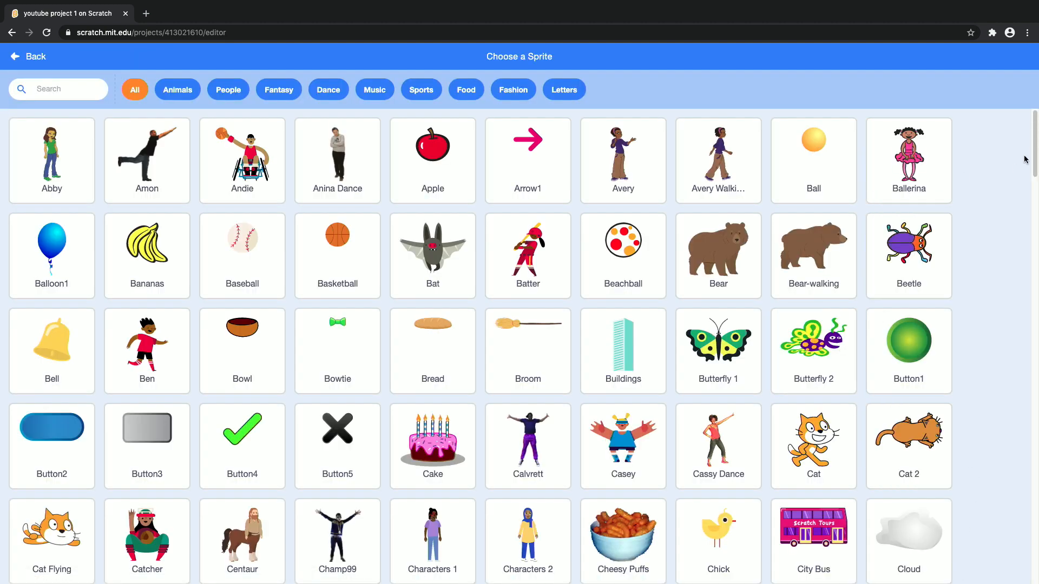
Browse the sprite library and filter it to the People category.
scroll("down", 3)
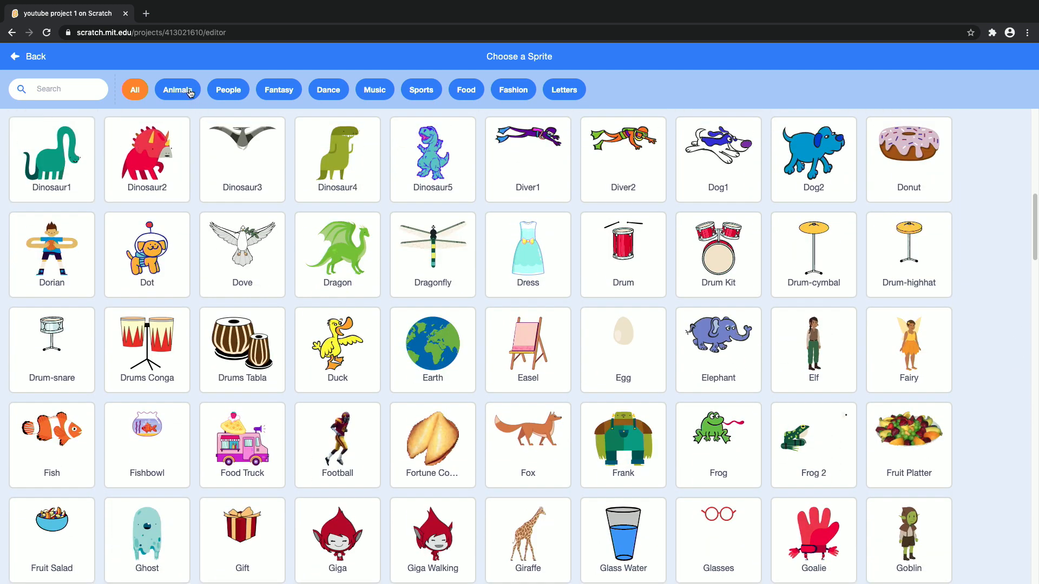
left_click(227, 89)
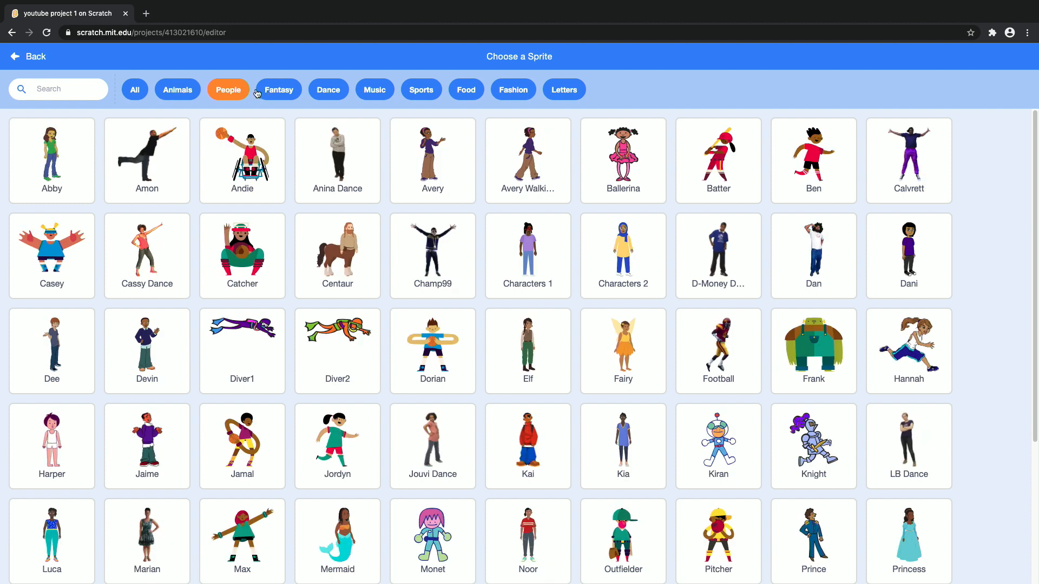
mouse_move(33, 65)
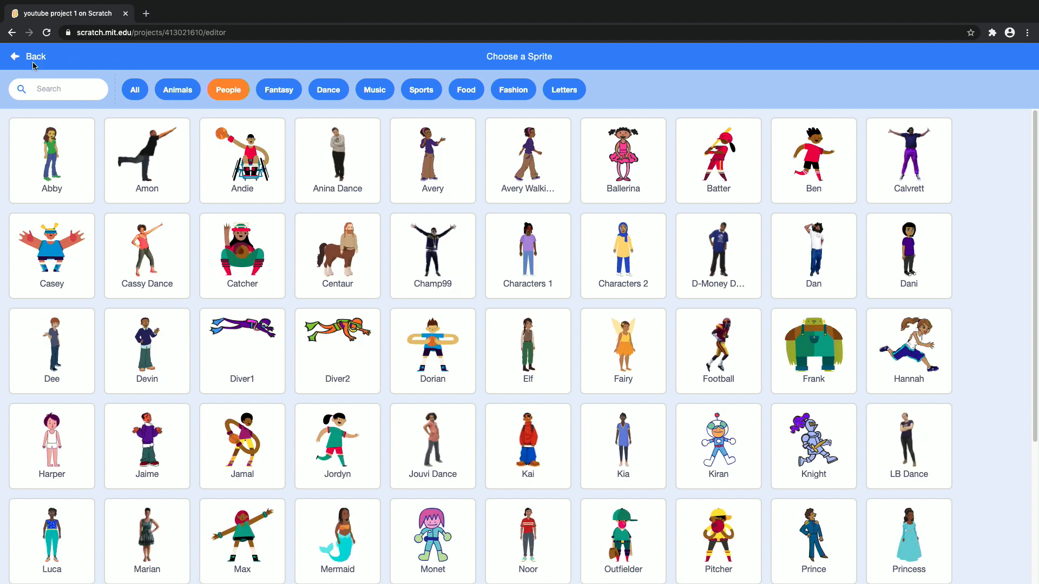
mouse_move(18, 67)
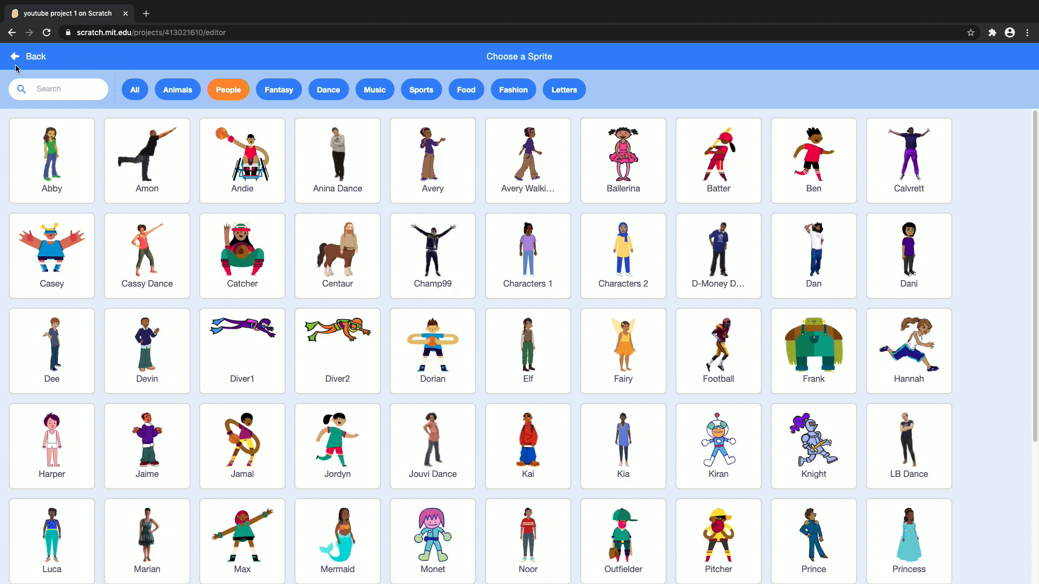